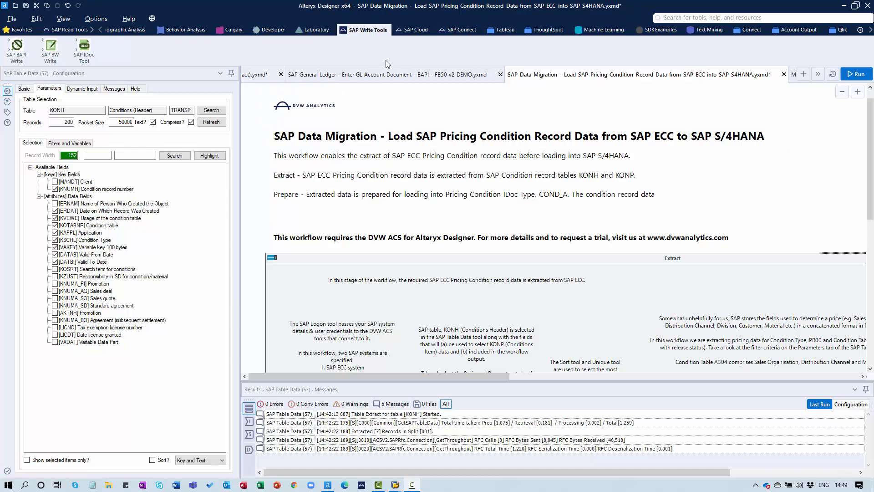
mouse_move(349, 34)
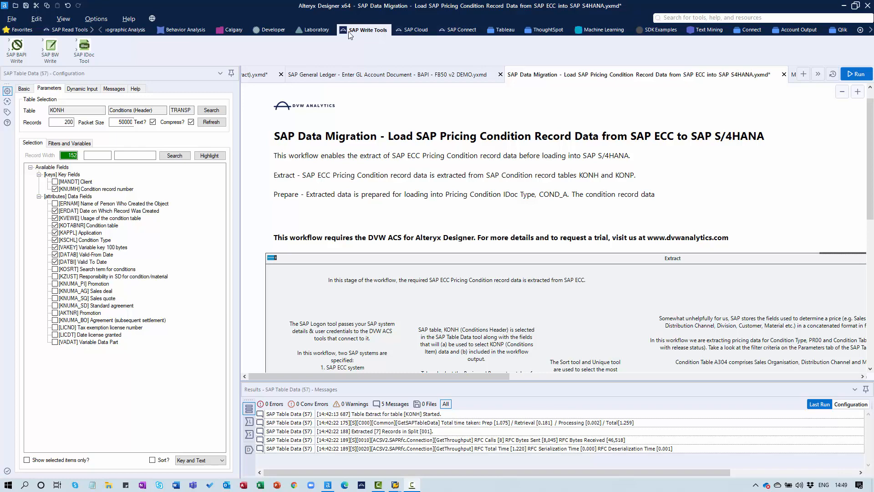
mouse_move(373, 35)
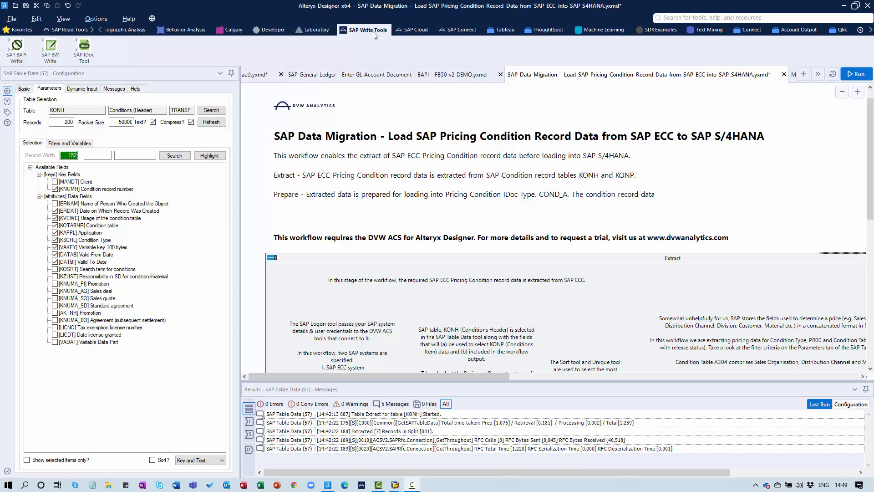
mouse_move(46, 52)
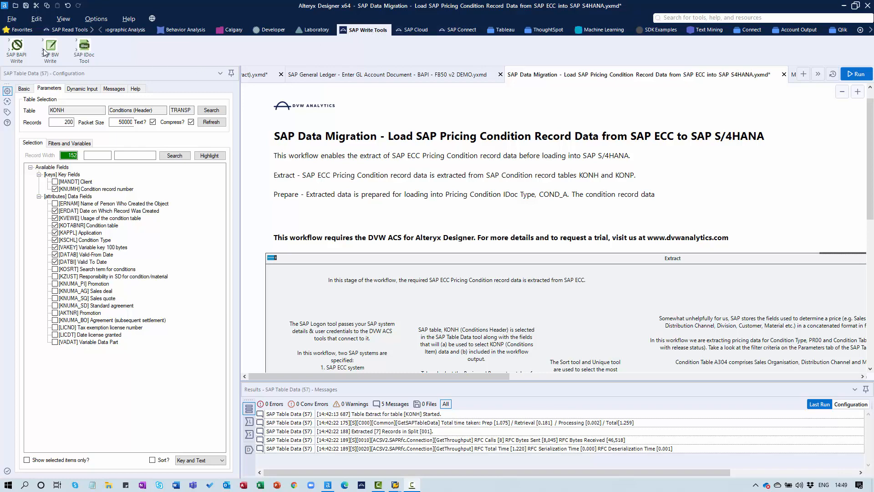
mouse_move(76, 54)
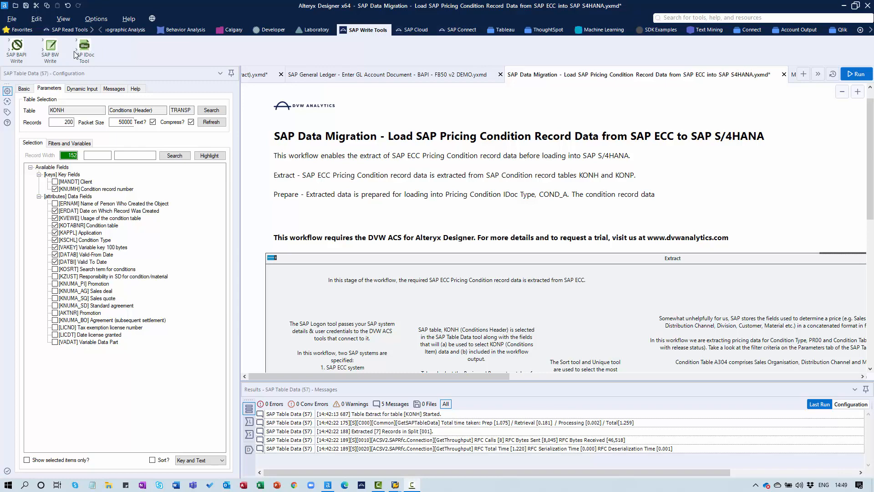
mouse_move(49, 53)
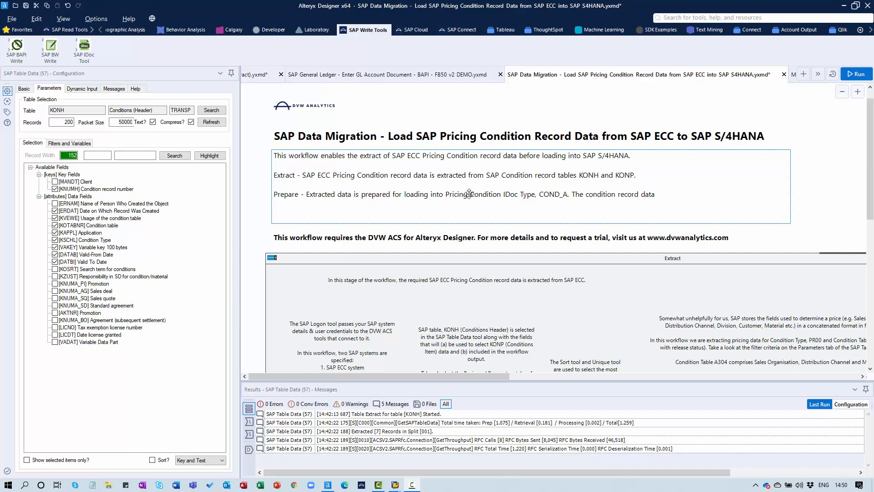
Scroll the canvas from the Extract container toward the Prepare and Load containers
scroll("down", 3)
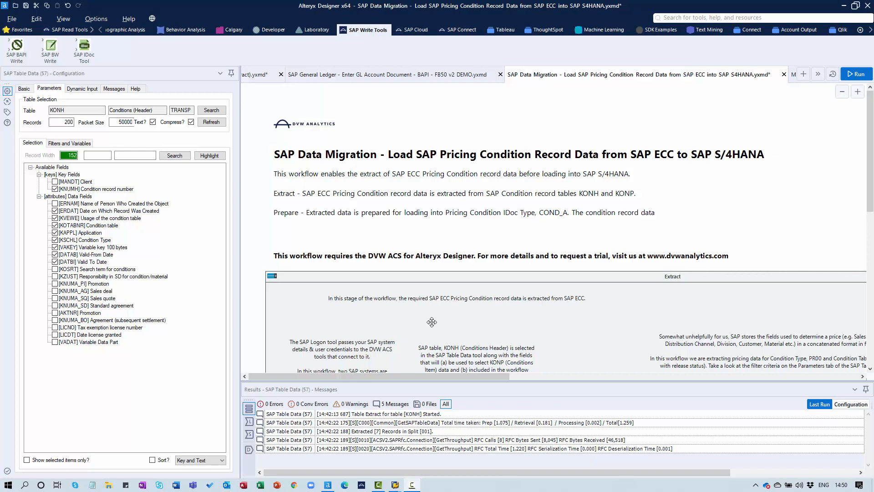
scroll("down", 3)
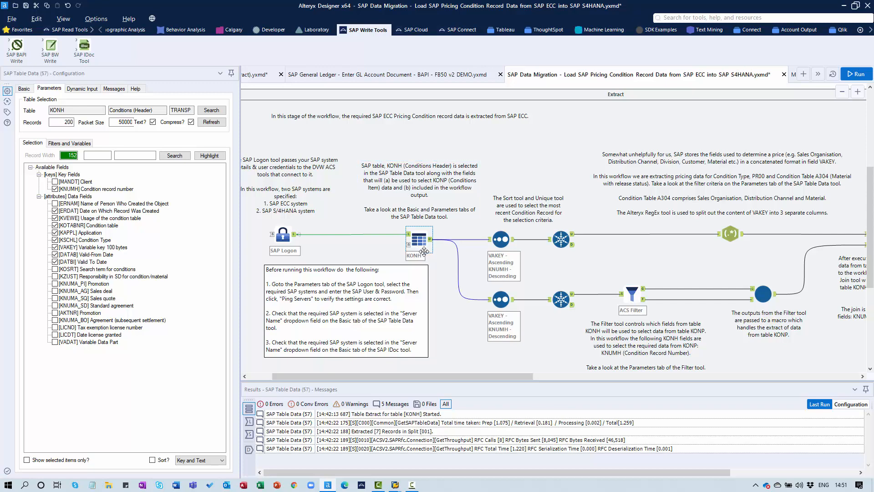
mouse_move(424, 254)
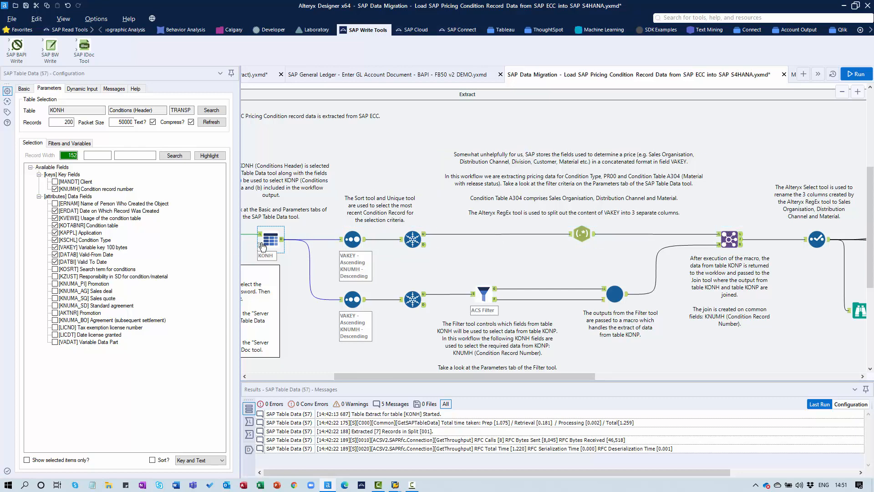
mouse_move(593, 298)
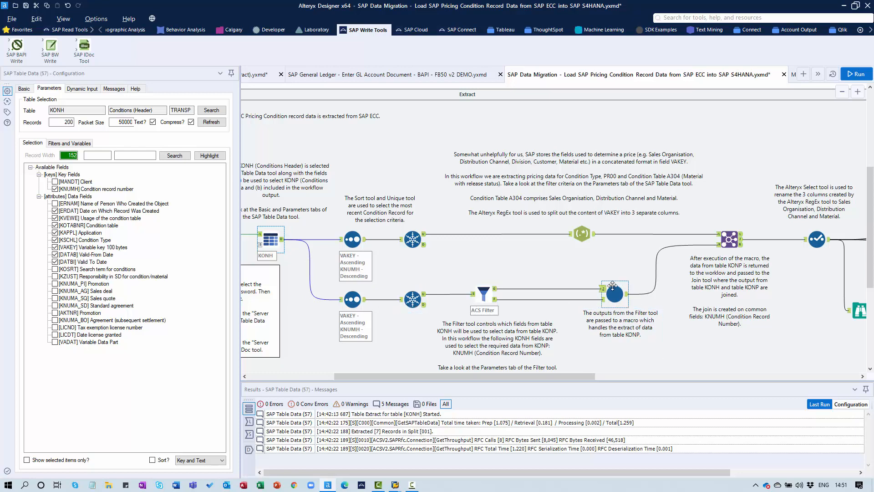
mouse_move(613, 294)
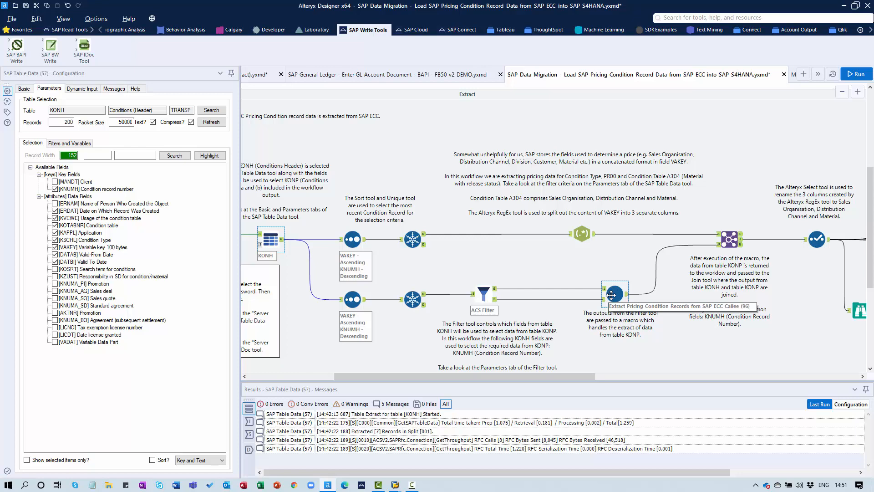
mouse_move(342, 289)
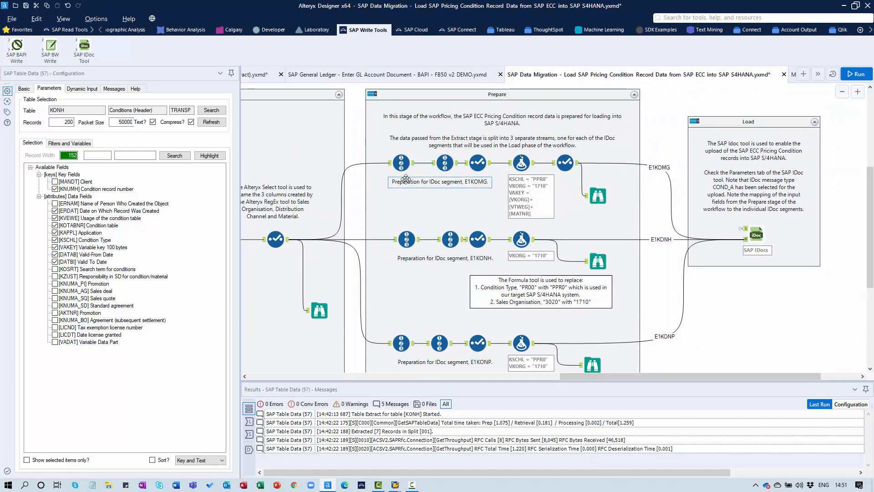
mouse_move(520, 162)
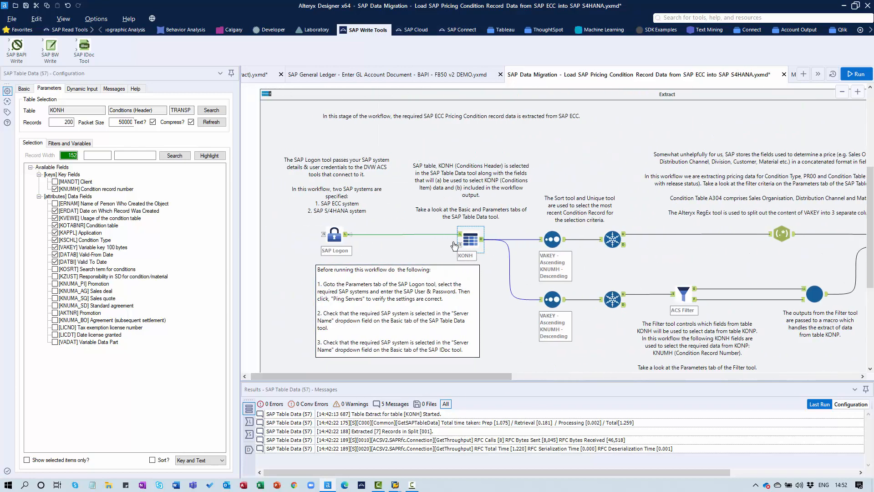
mouse_move(470, 239)
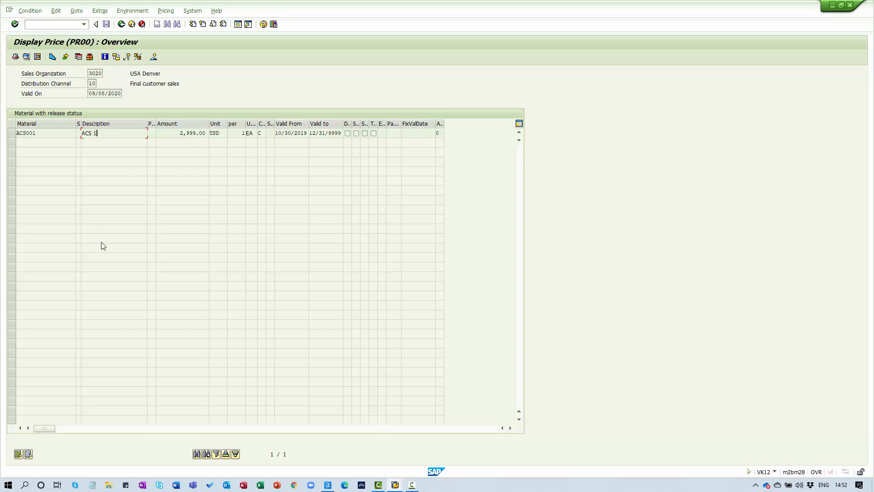
mouse_move(43, 137)
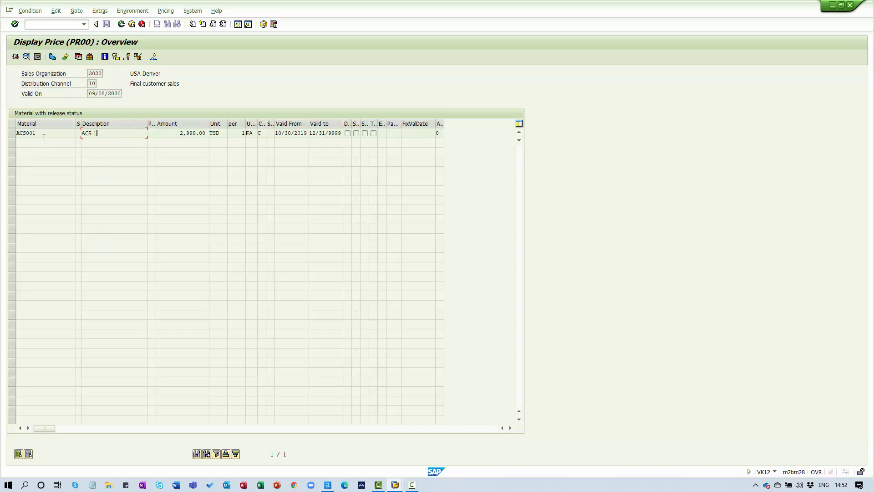
mouse_move(354, 167)
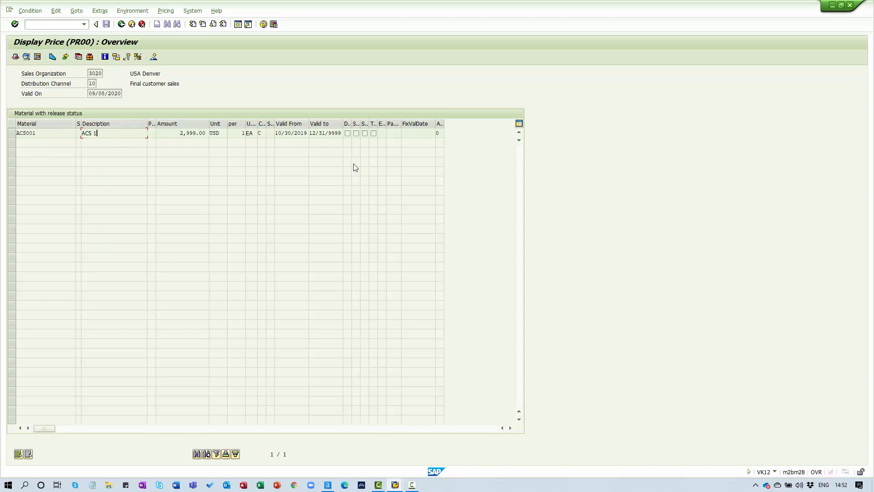
mouse_move(643, 348)
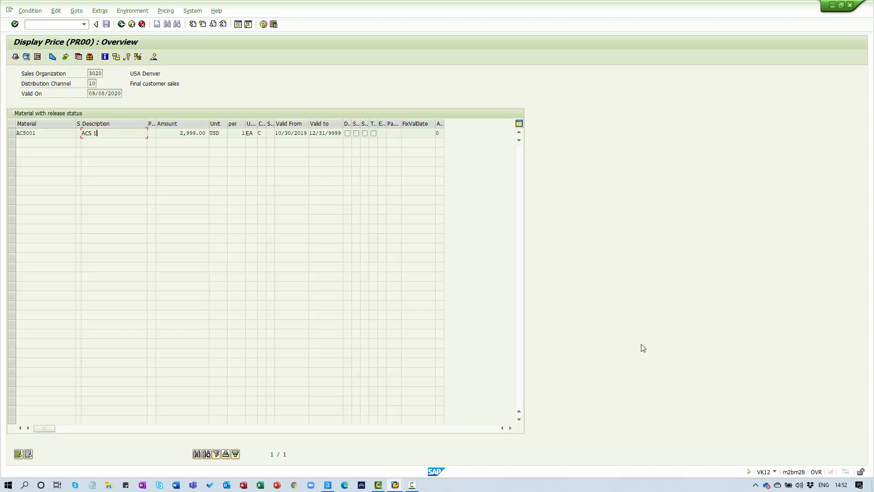
mouse_move(662, 325)
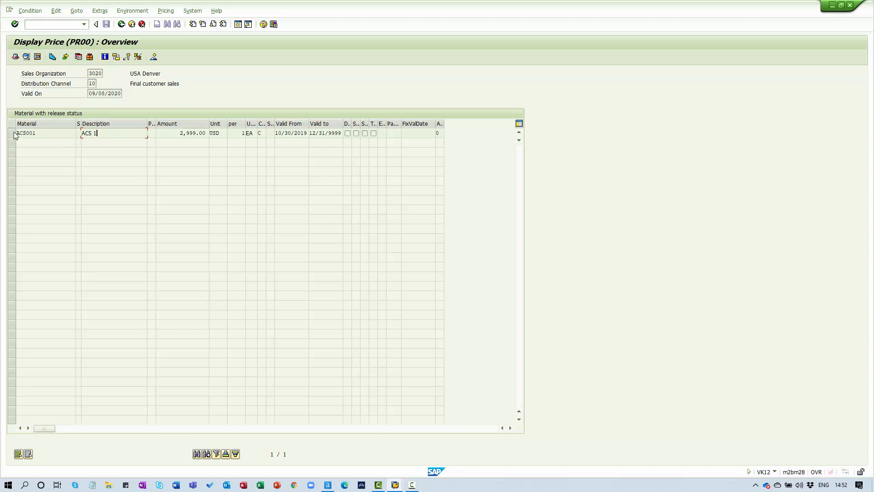
mouse_move(168, 148)
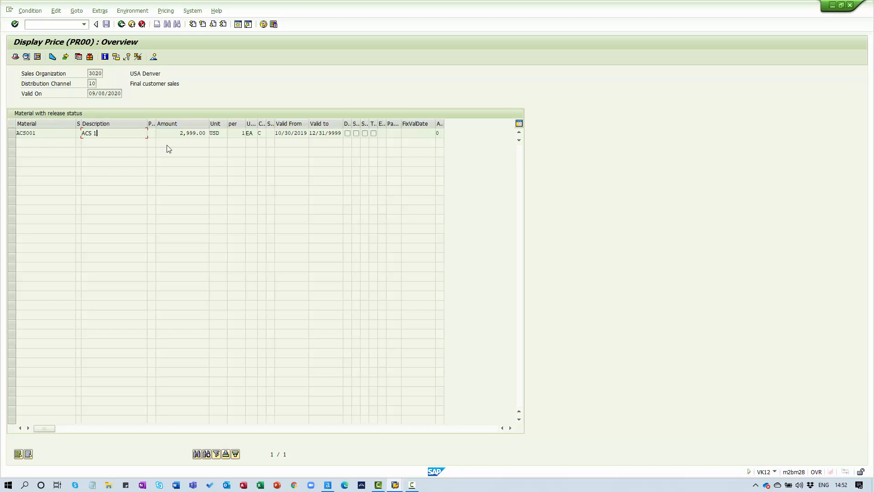
mouse_move(179, 133)
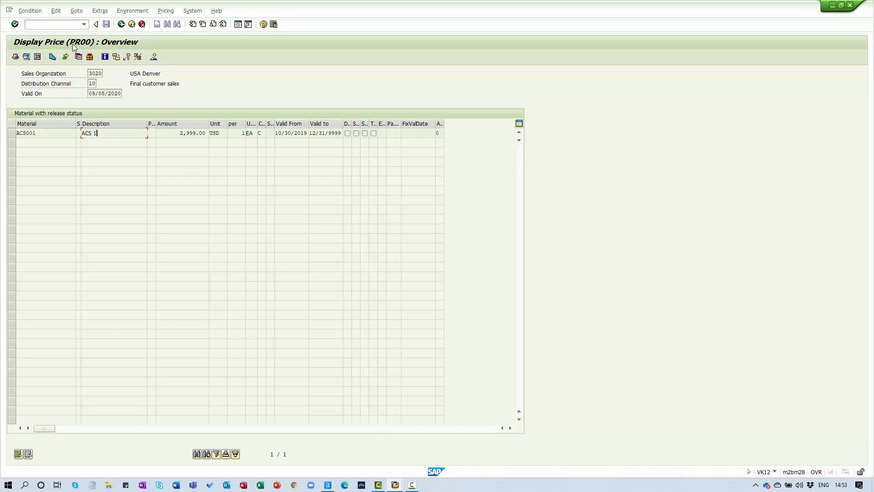
mouse_move(66, 80)
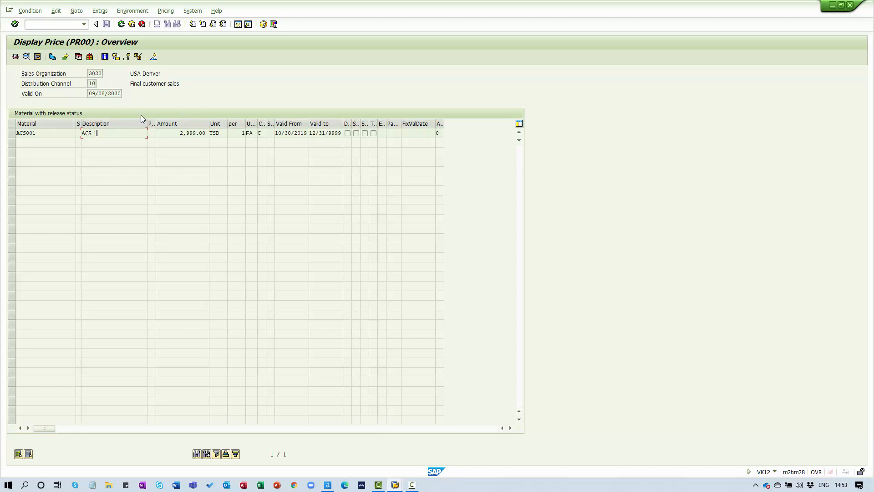
Switch to the VK13 window showing the PPR0 price of ACS001 in sales org 1710
key("alt+tab")
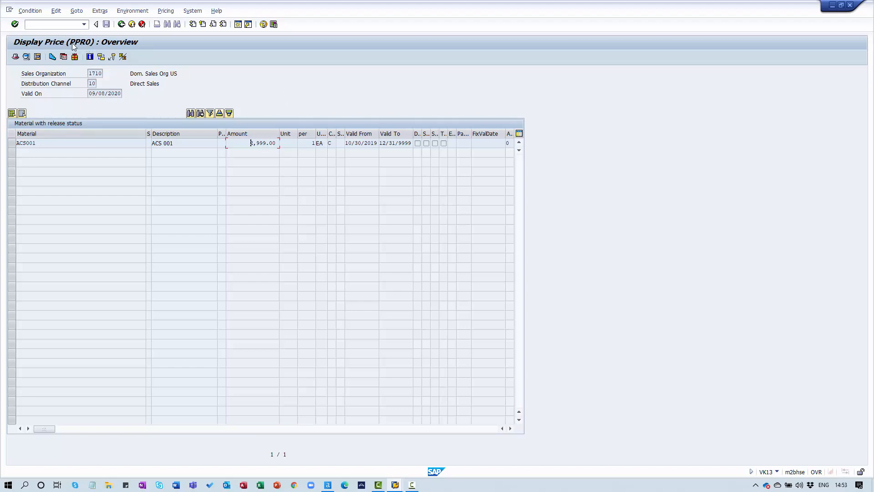
mouse_move(86, 53)
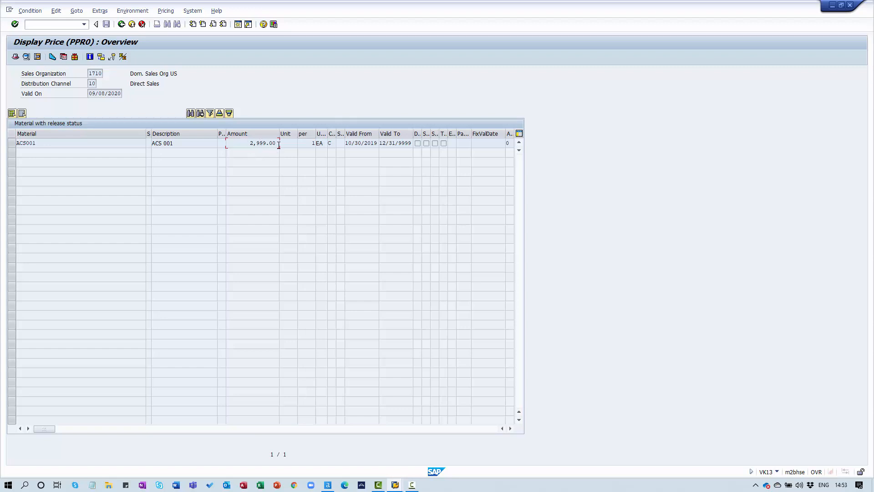
mouse_move(285, 169)
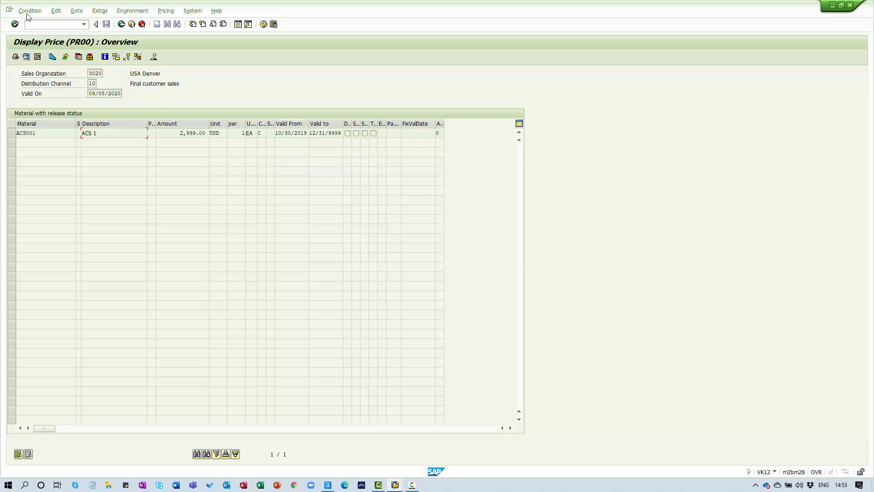
Change the PR00 amount for ACS001 from 2,999.00 to 150 and save the condition
left_click(96, 24)
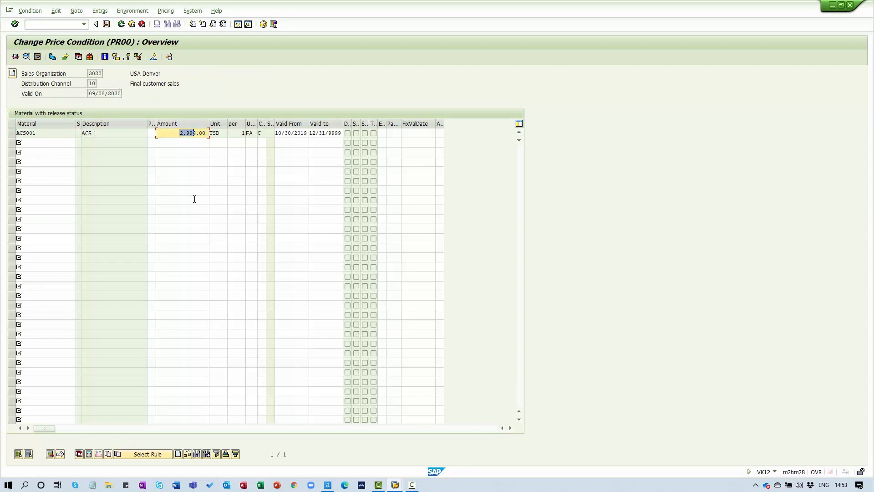
key("Delete")
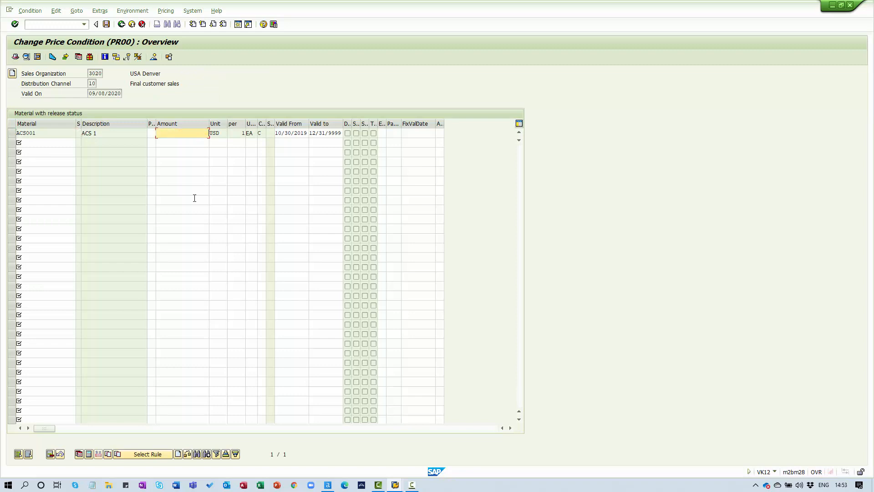
type("150.00")
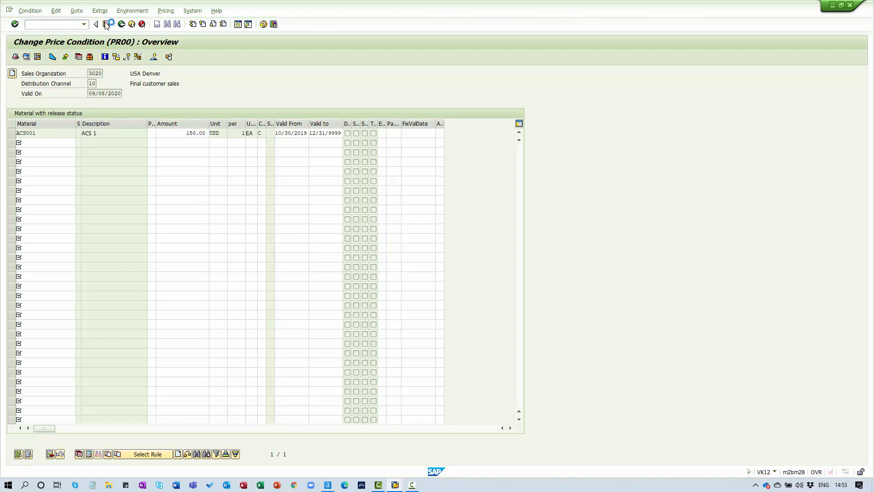
left_click(95, 24)
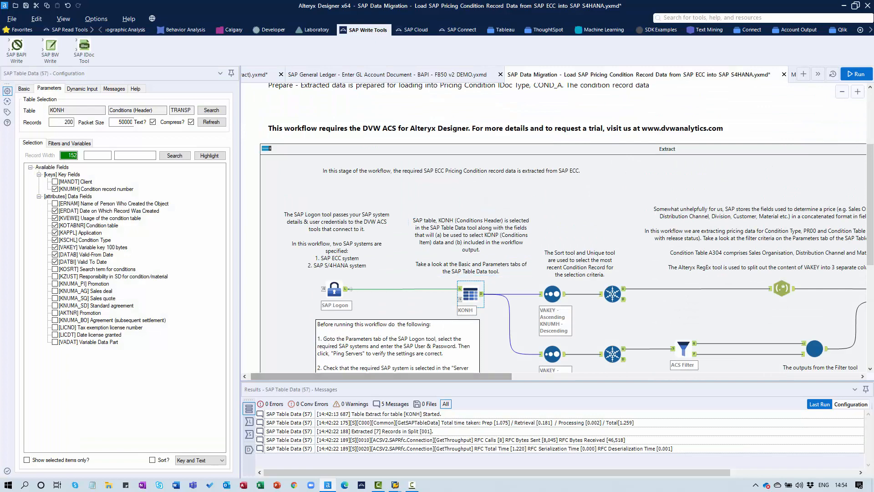
Run the pricing migration workflow, review its Prepare and Load containers, then return to SAP
left_click(857, 74)
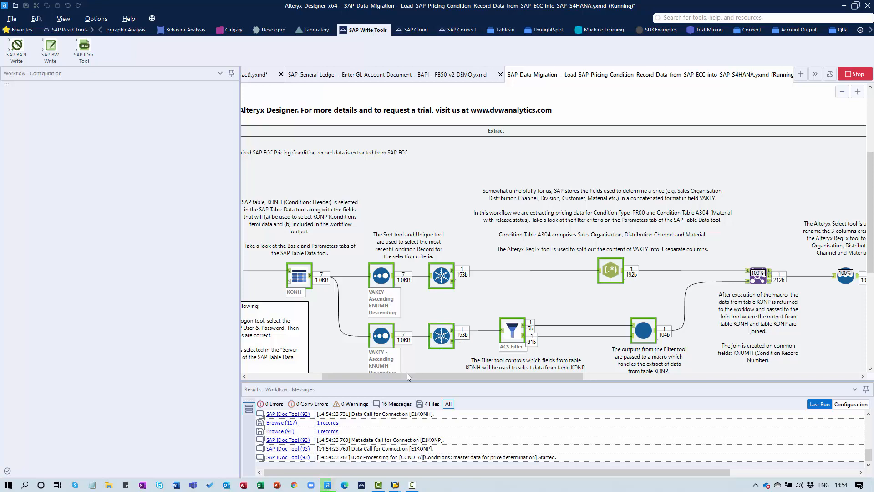
scroll("right", 3)
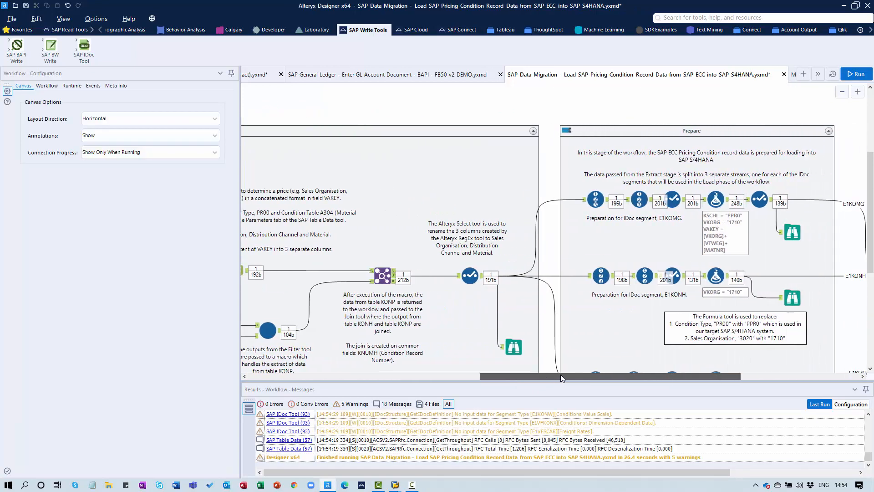
scroll("right", 3)
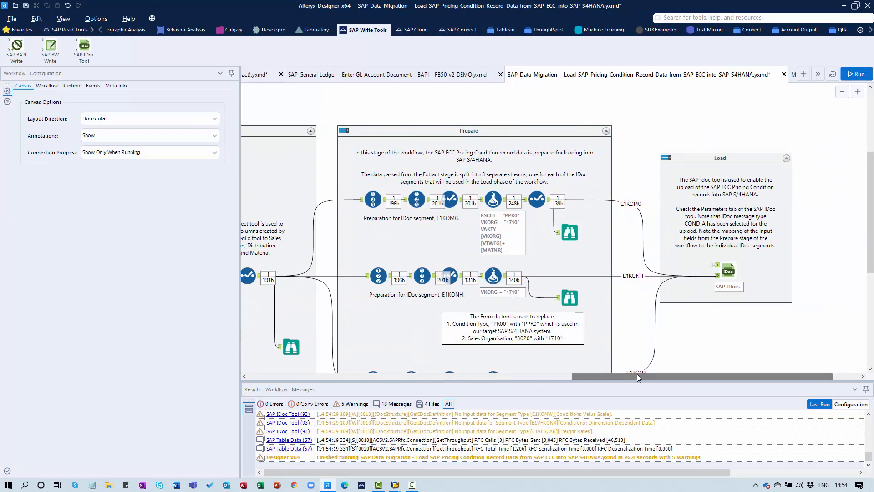
key("alt+tab")
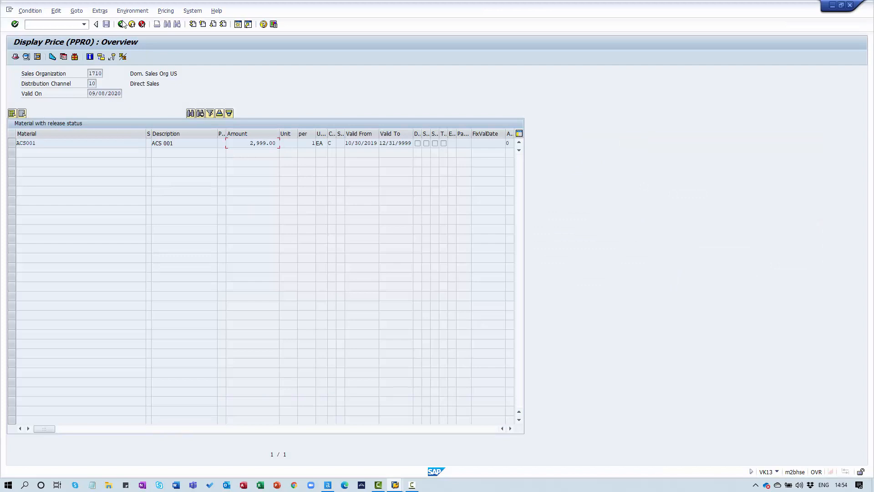
Review the PPR0 overview for ACS001 at 2,999.00 USD in the VK13 window
left_click(96, 23)
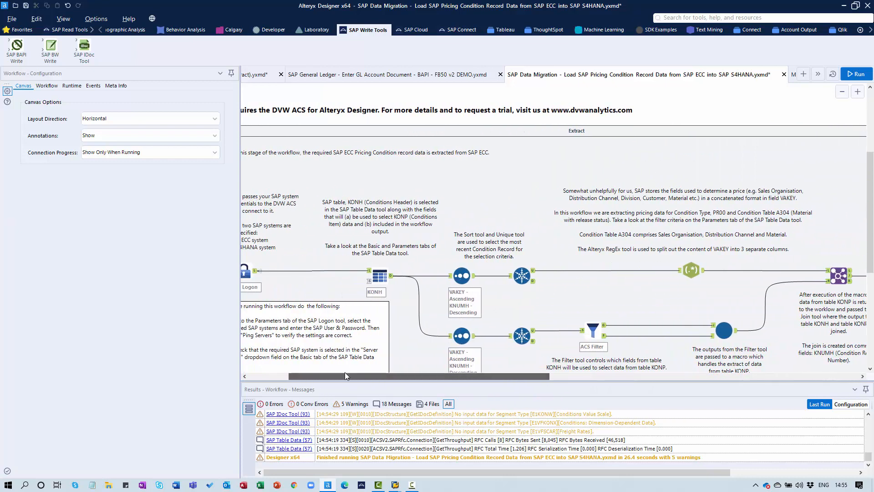
Inspect the KONH extract, the VAKEY regex split into three columns and the KONP macro output
left_click(381, 275)
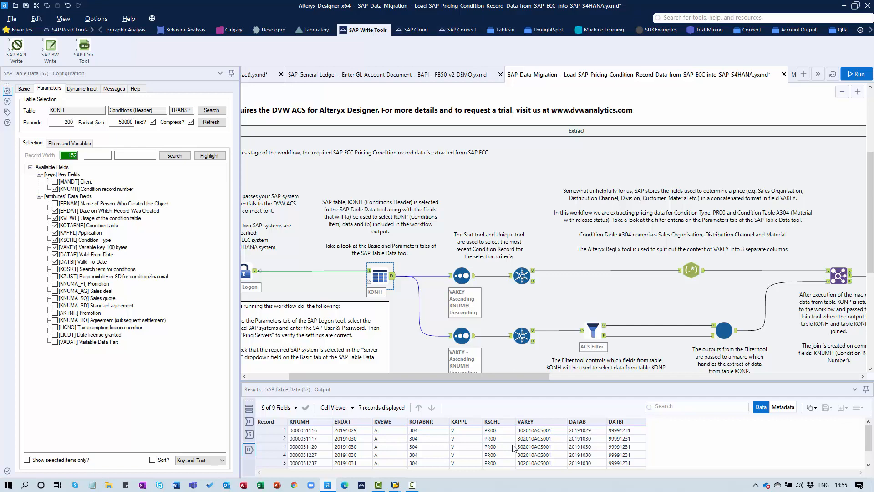
mouse_move(421, 378)
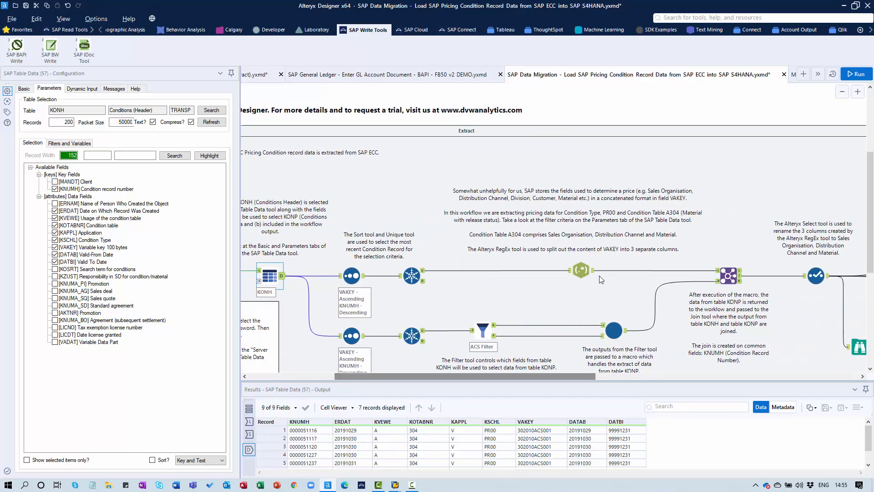
left_click(581, 270)
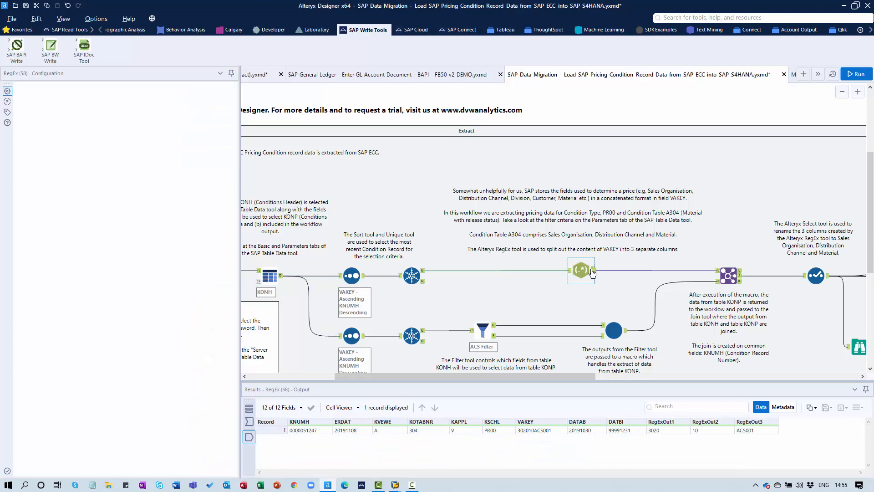
left_click(581, 271)
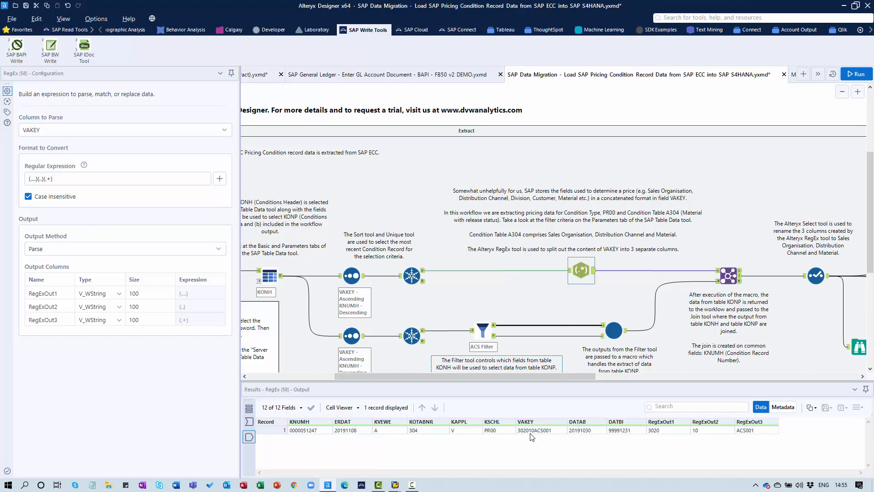
mouse_move(550, 440)
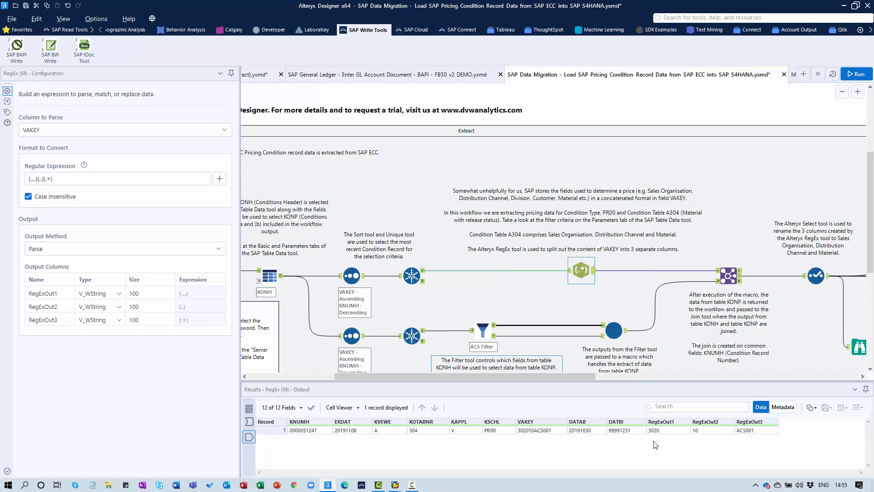
mouse_move(684, 442)
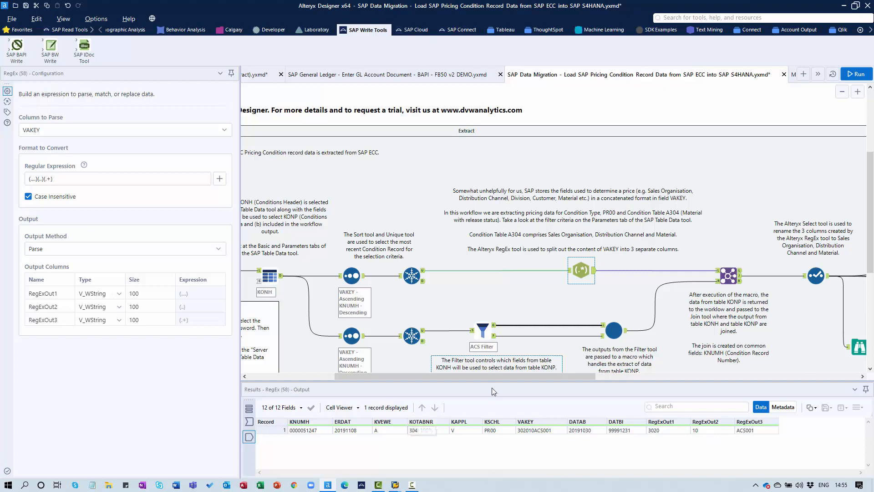
left_click(613, 329)
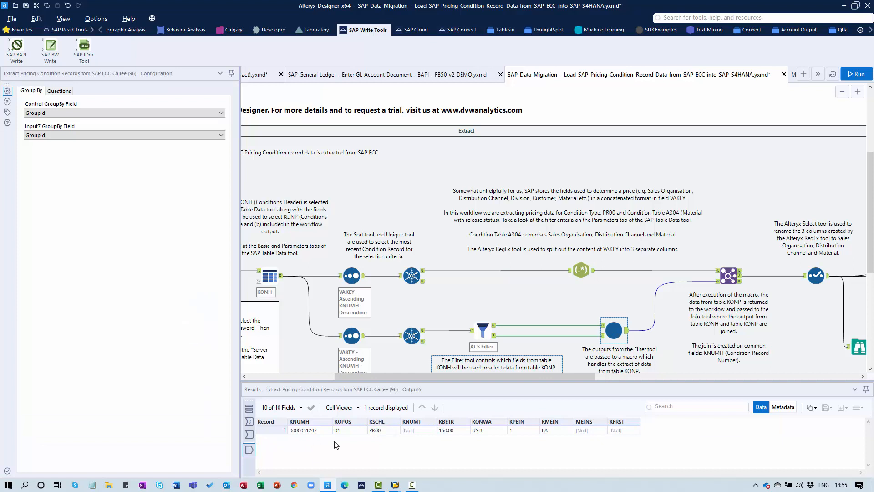
mouse_move(269, 428)
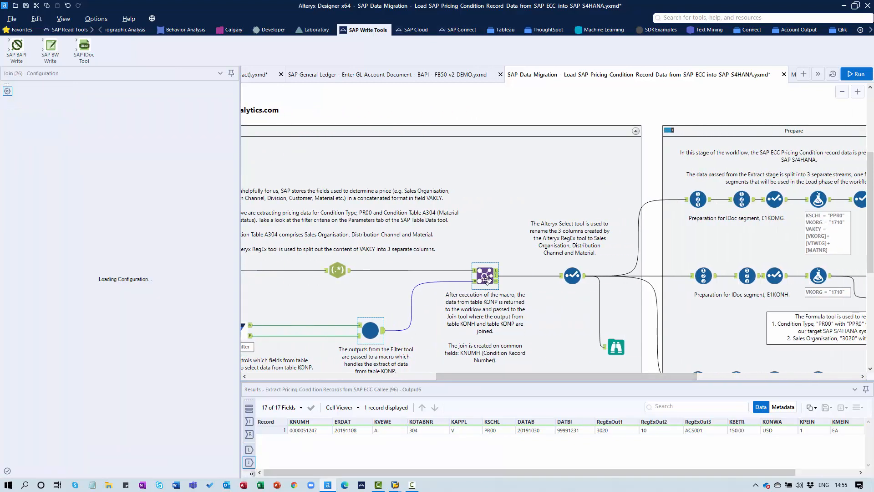
Review the KONH–KONP join and E1KOMG Select outputs, then the IDoc tool's COND_A mapping
left_click(484, 275)
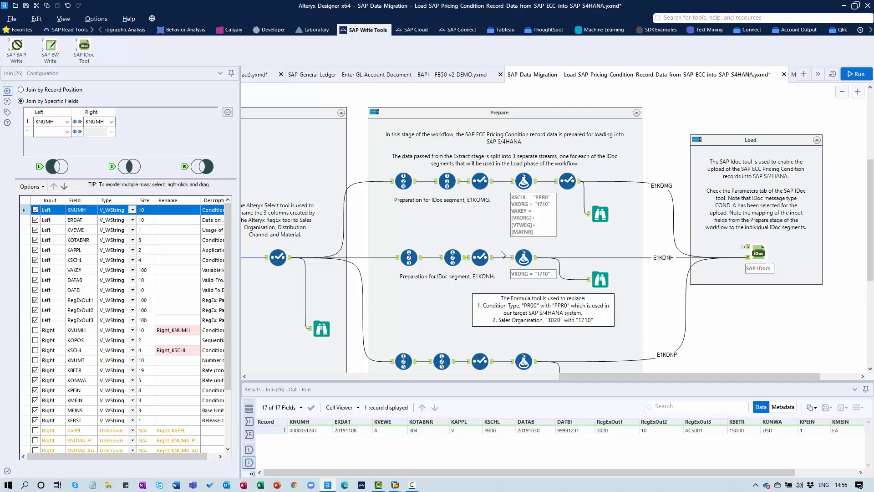
left_click(522, 258)
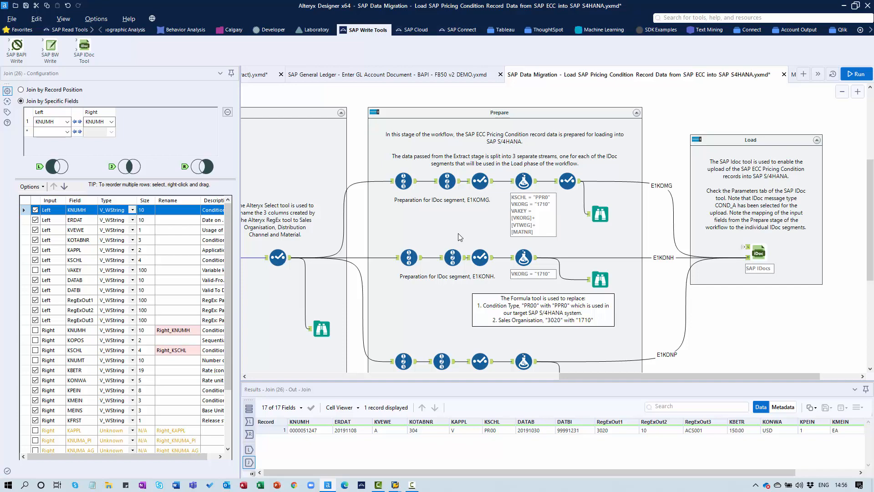
left_click(447, 180)
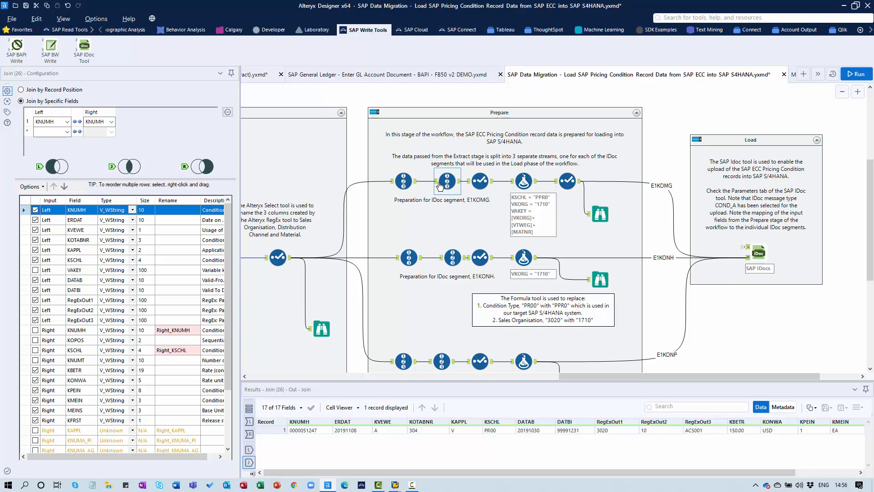
left_click(567, 180)
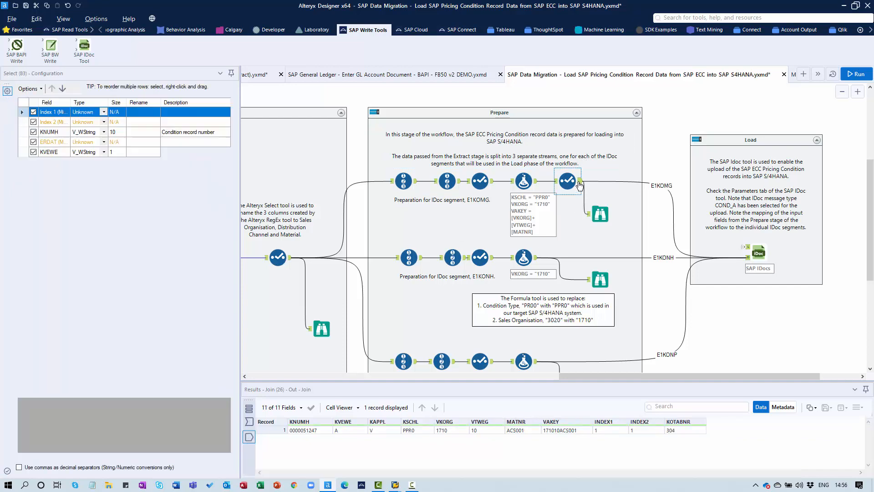
left_click(567, 180)
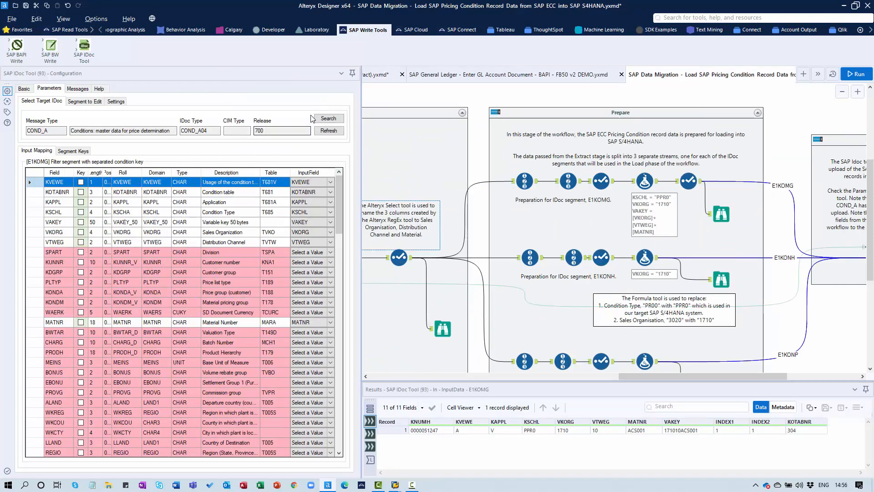
mouse_move(329, 118)
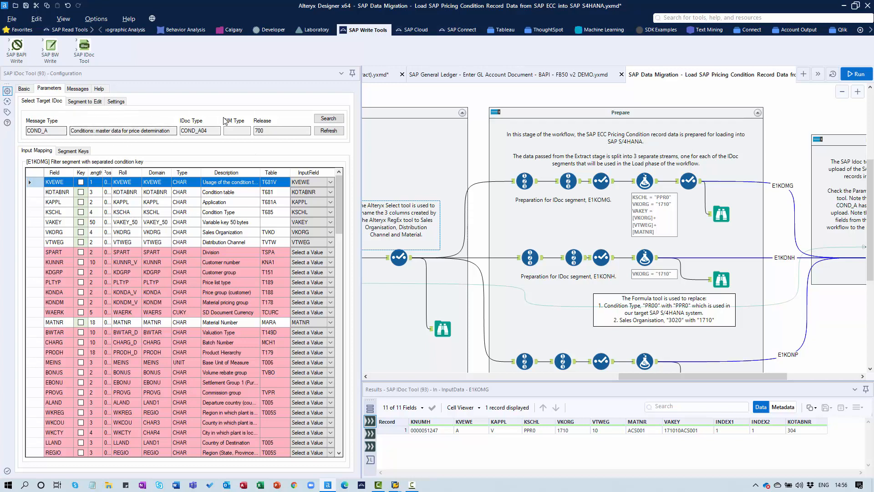
mouse_move(134, 130)
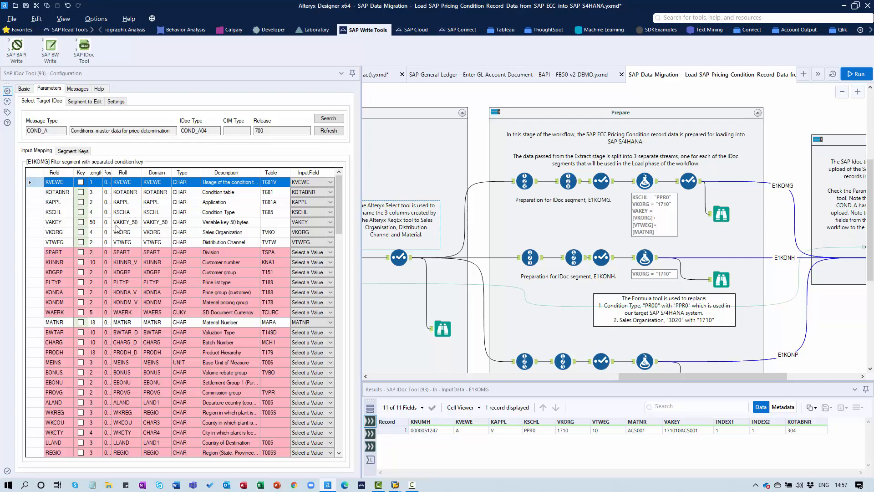
mouse_move(127, 270)
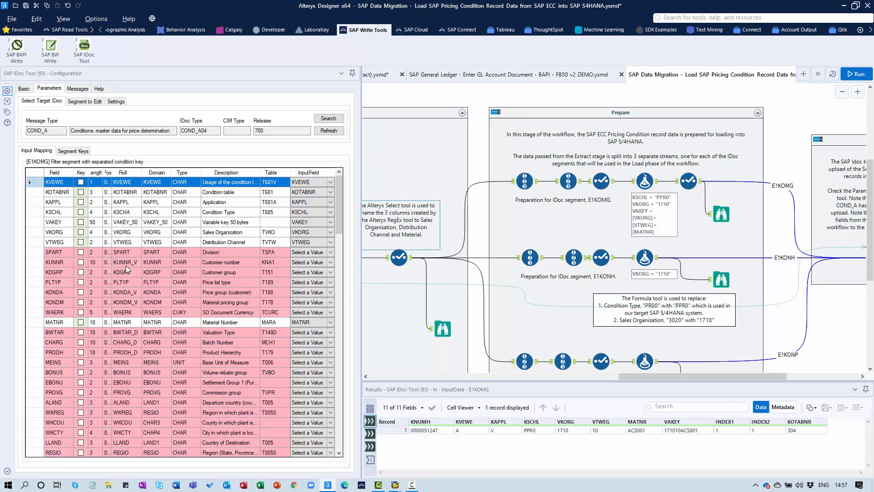
Select the segment to edit and inspect the nine fields feeding E1KONH, including KNUMH, VKORG and MATNR
left_click(85, 101)
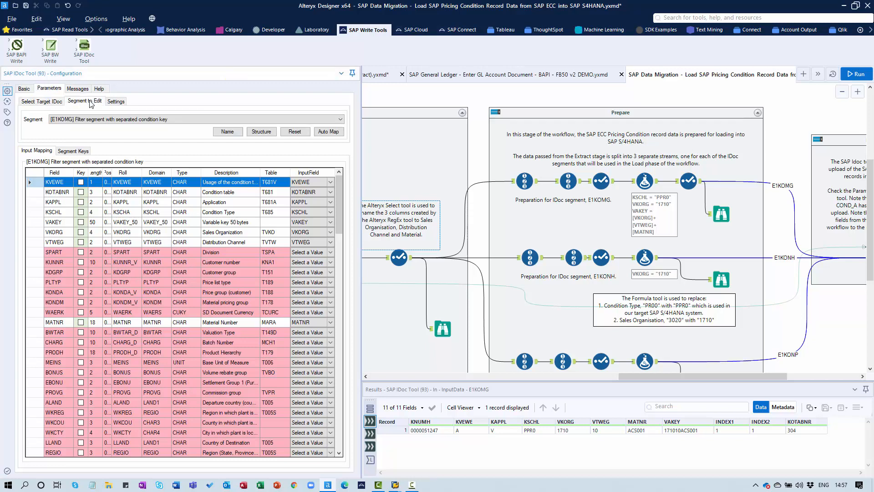
left_click(337, 118)
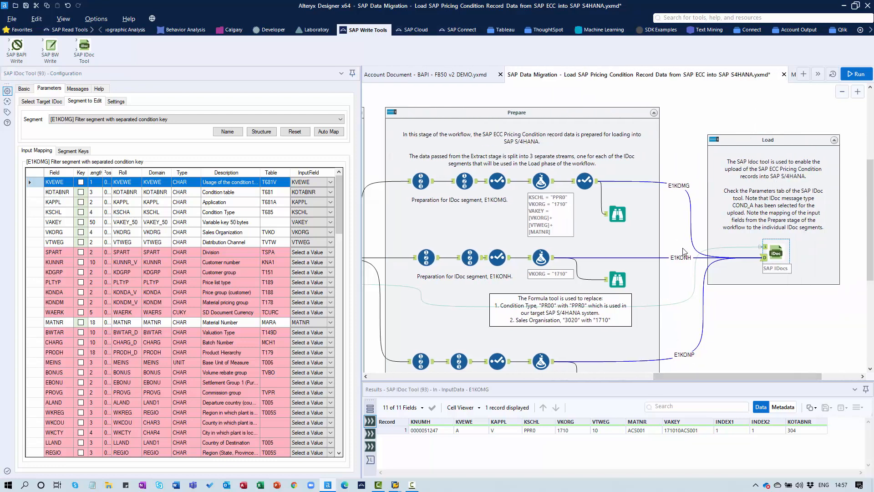
left_click(421, 180)
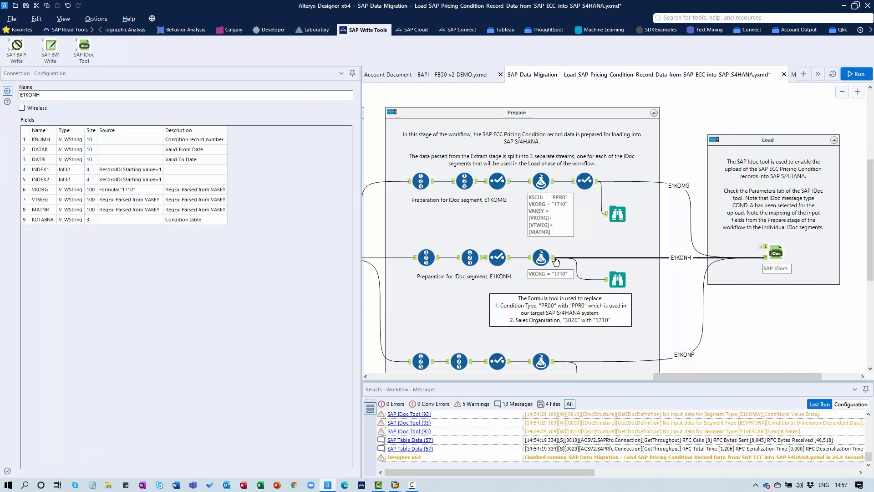
left_click(540, 257)
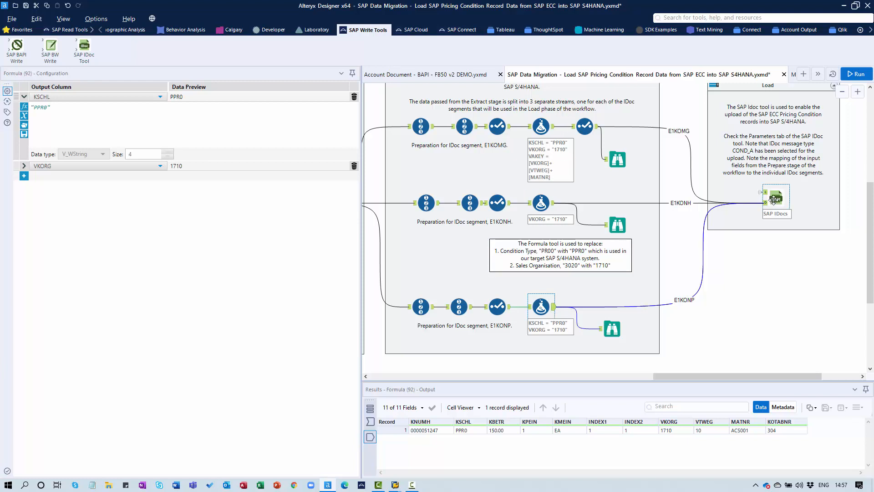
left_click(775, 197)
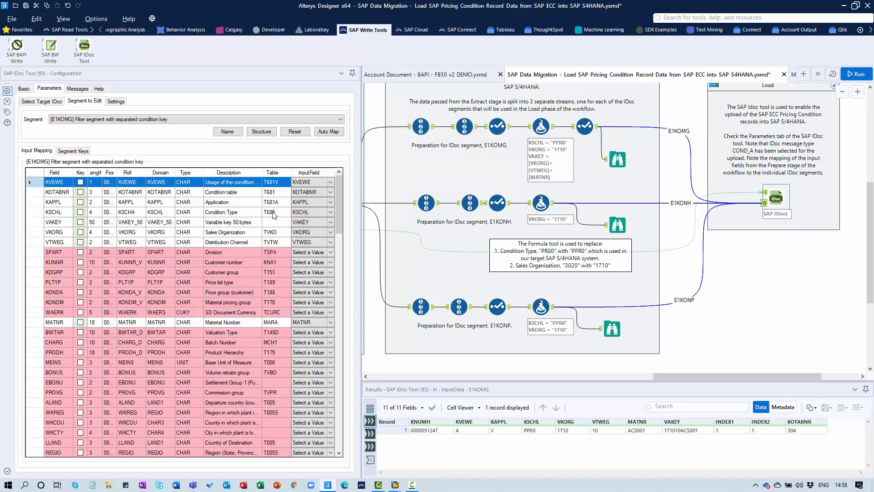
mouse_move(273, 216)
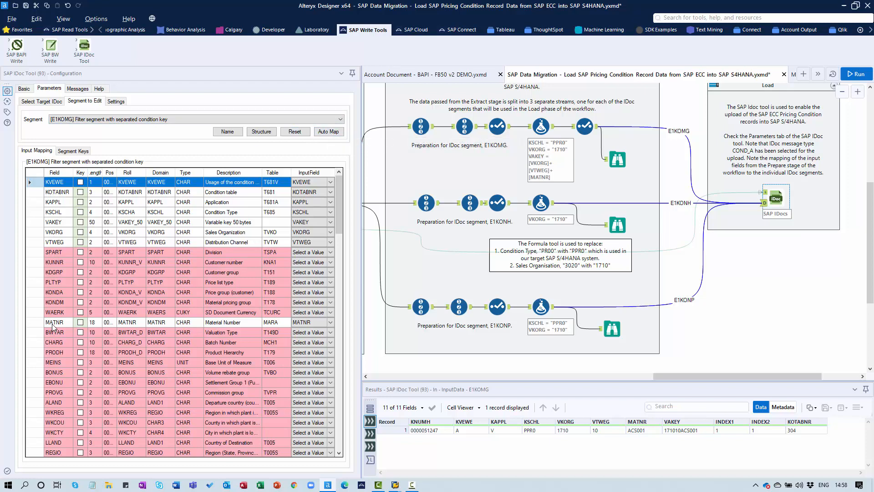
mouse_move(95, 231)
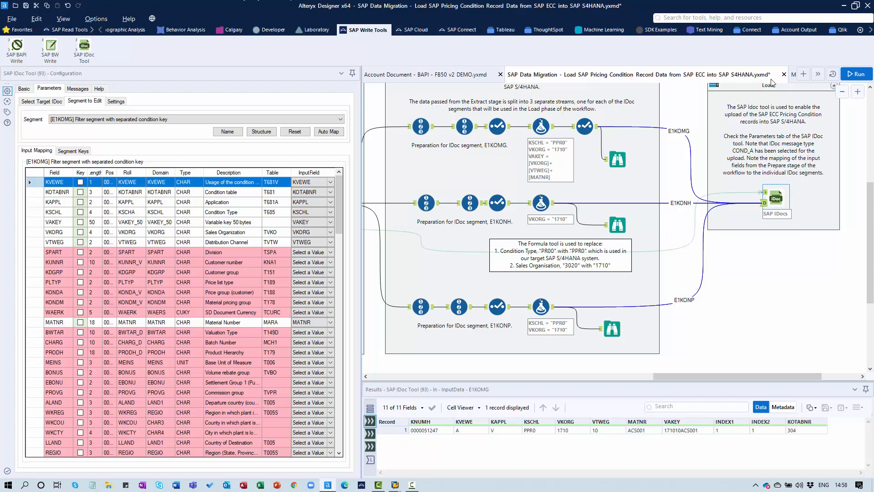
Switch to the G/L account document BAPI workflow and start its run
left_click(818, 74)
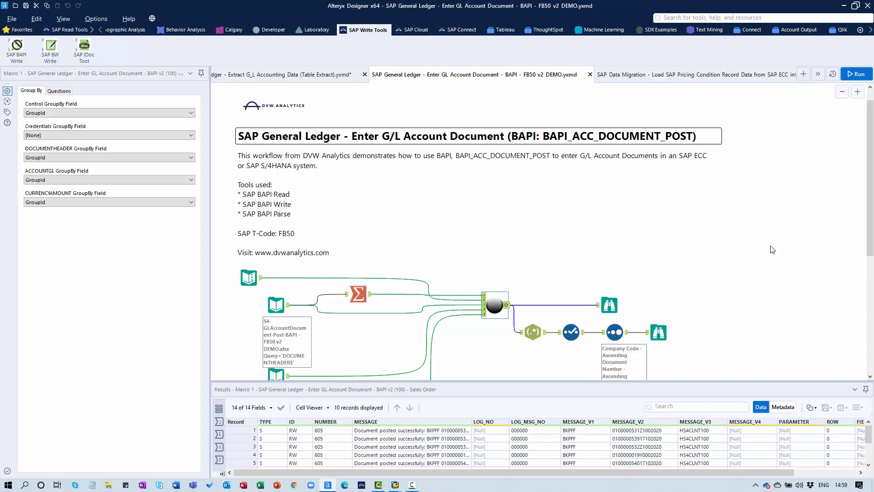
scroll("down", 3)
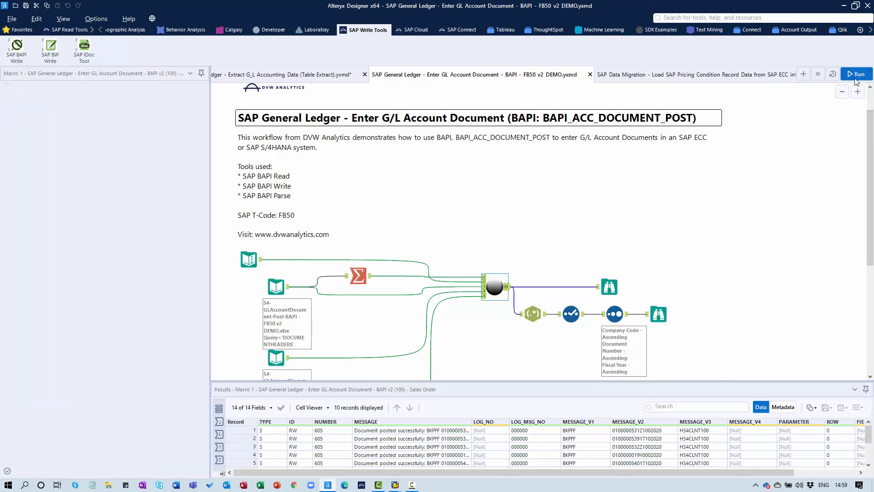
left_click(856, 73)
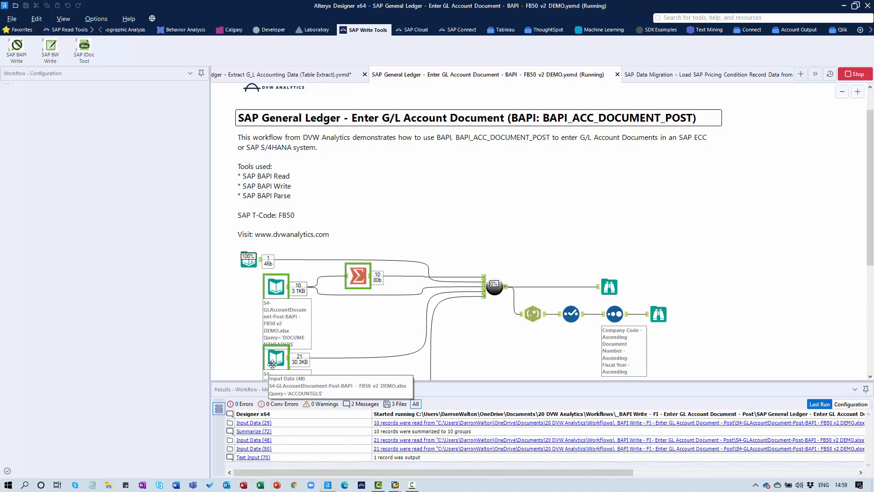
mouse_move(462, 301)
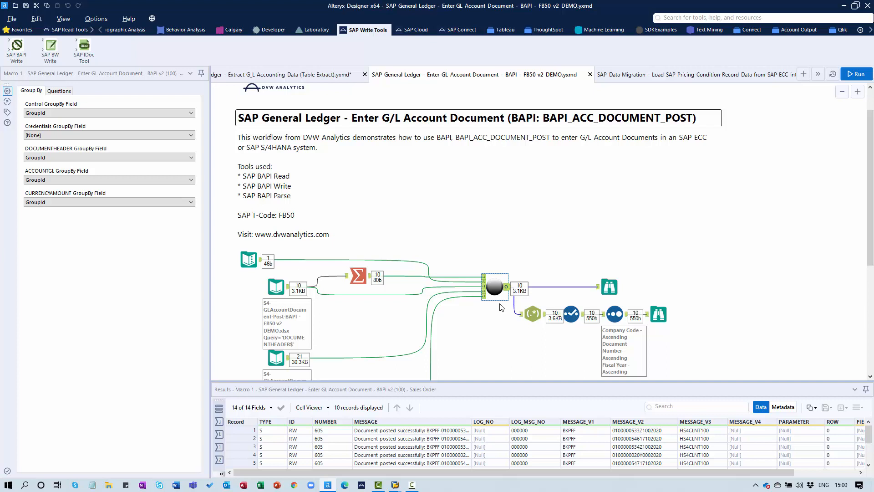
Preview the ACCOUNTGLS and CURRENCYAMOUNTS input records, then list the open workflows
scroll("down", 3)
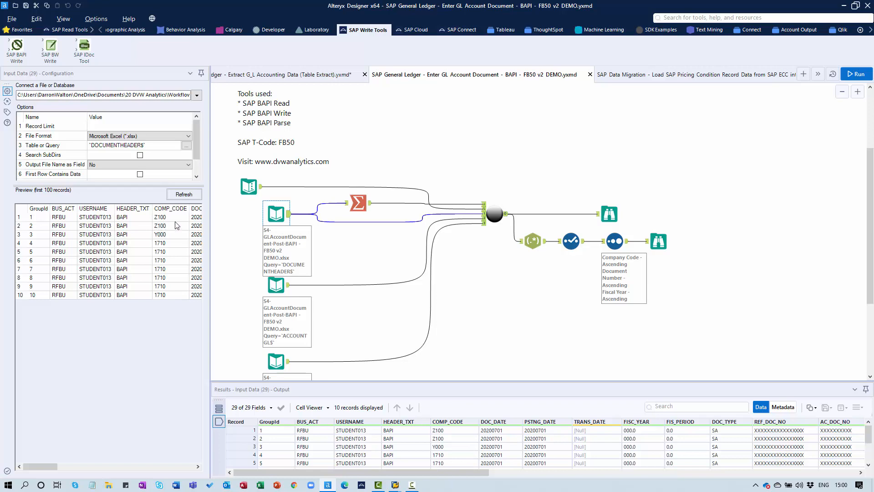
left_click(276, 284)
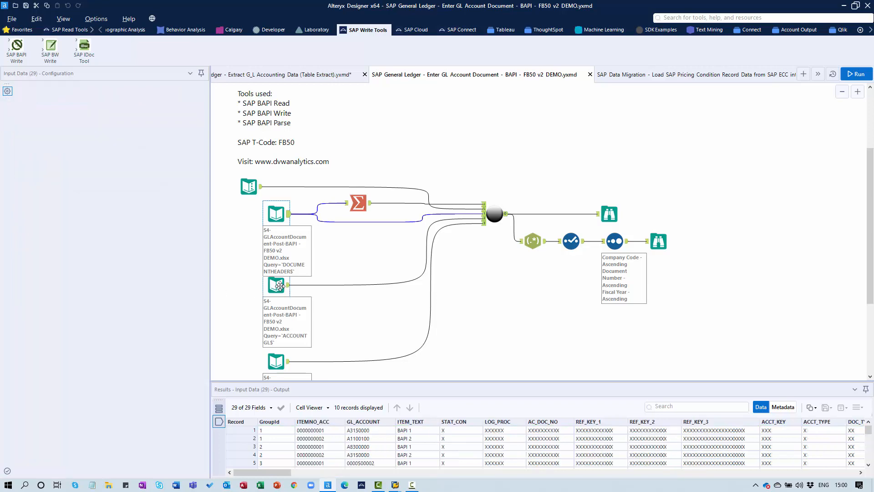
left_click(276, 284)
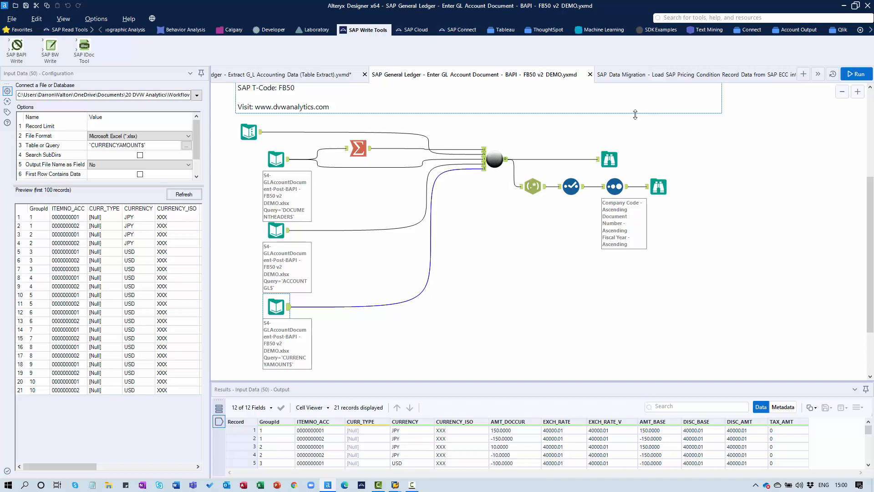
left_click(819, 74)
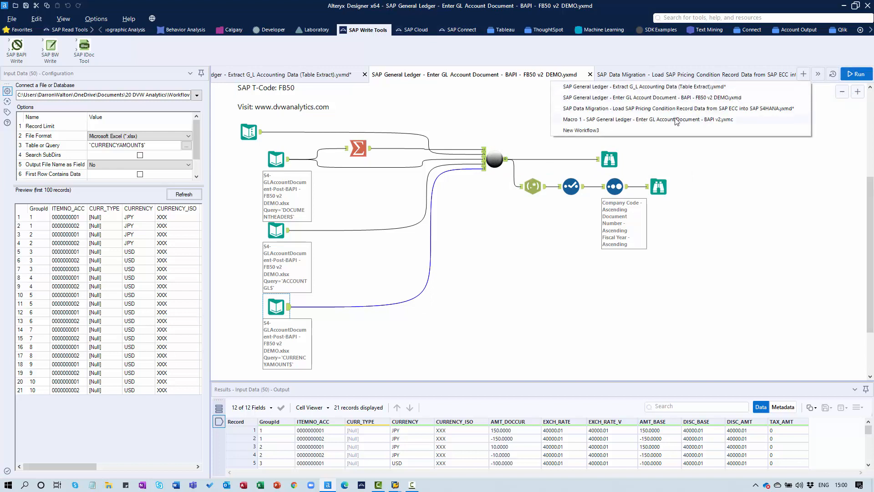
Switch to the Macro 1 posting macro and inspect its two data inputs
left_click(644, 119)
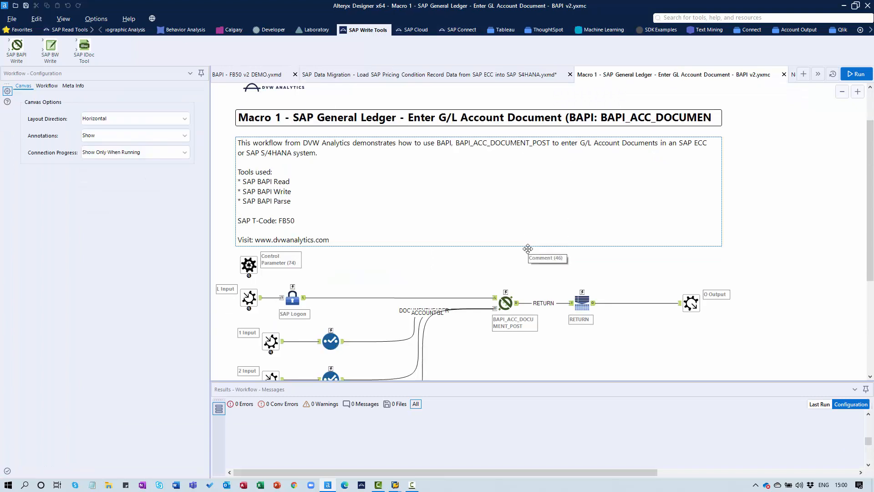
scroll("down", 3)
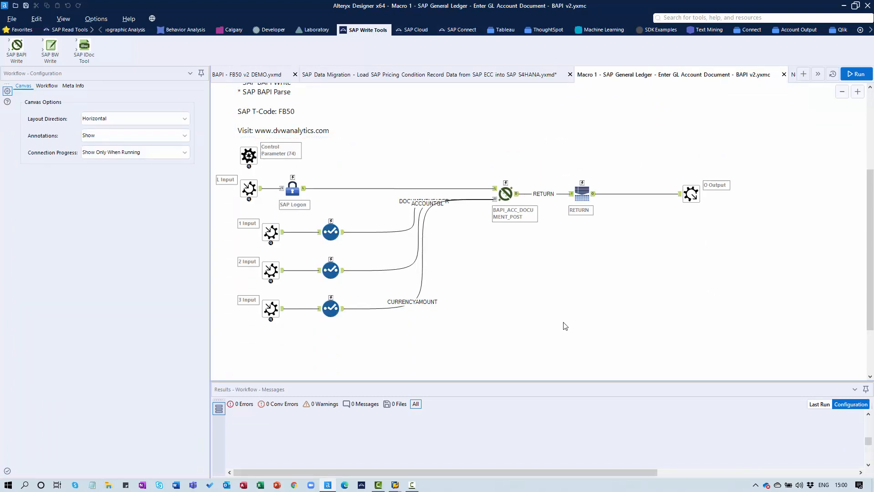
left_click(270, 232)
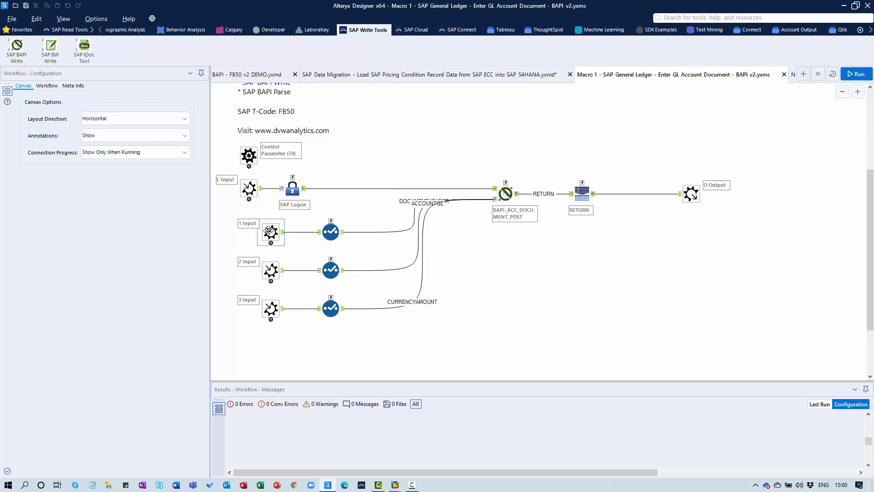
left_click(271, 270)
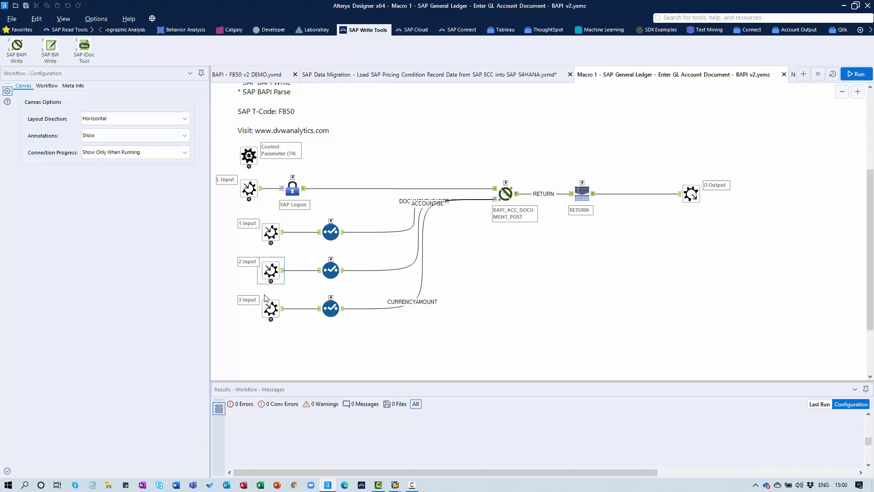
Select the SAP BAPI tool running BAPI_ACC_DOCUMENT_POST and show its parameters and tables
left_click(504, 194)
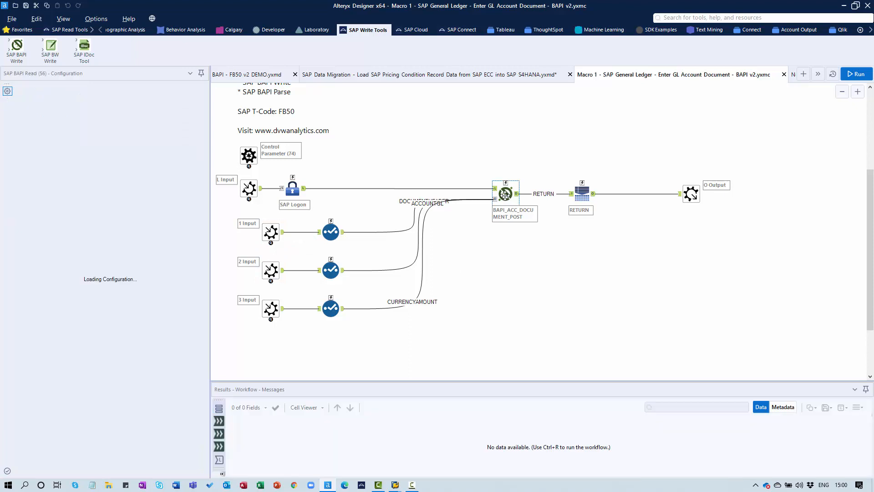
left_click(506, 193)
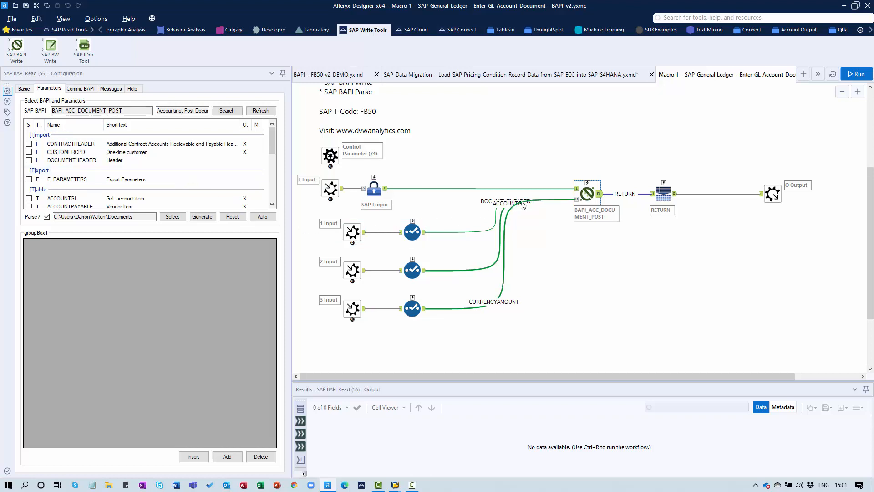
Review the field mappings for the DOCUMENTHEADER structure and the CURRENCYAMOUNT table
left_click(413, 309)
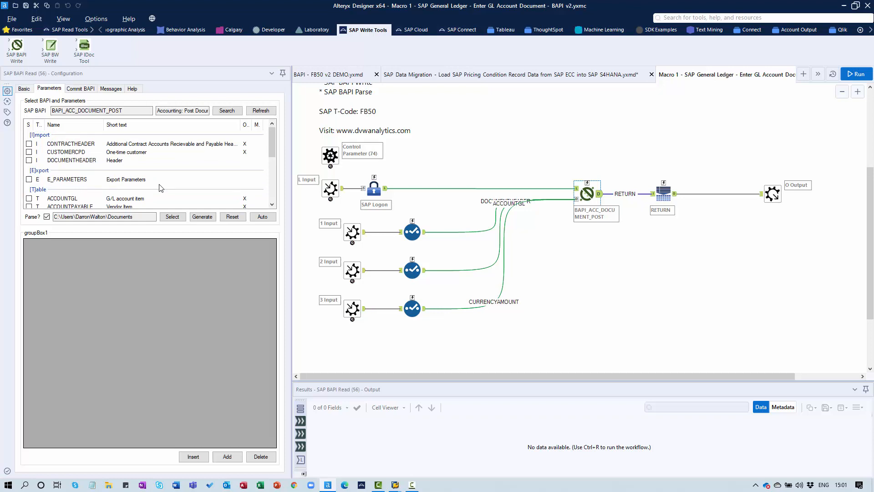
left_click(71, 161)
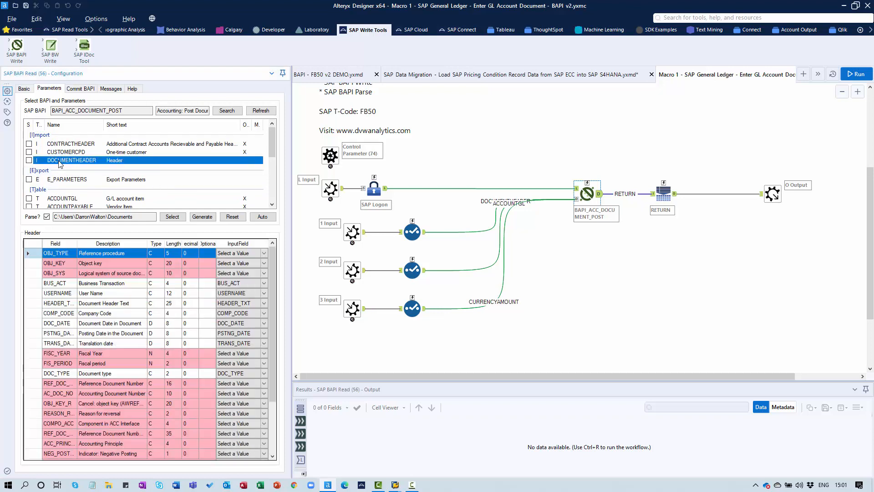
mouse_move(76, 163)
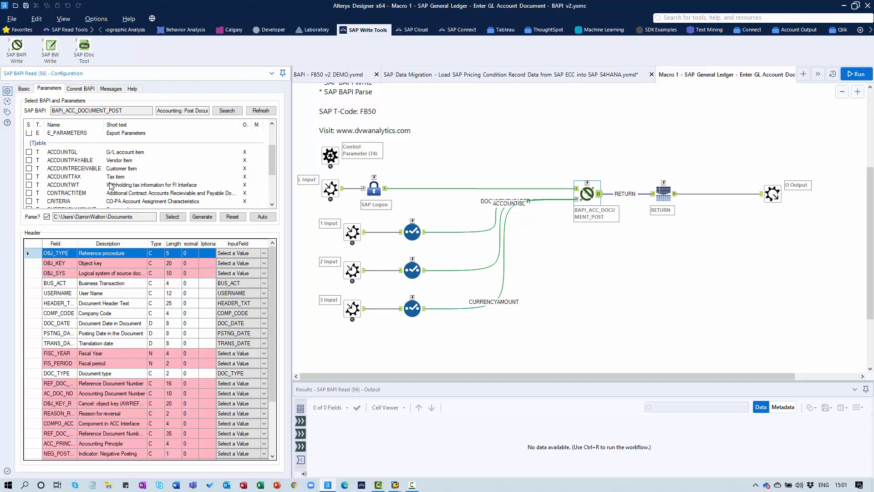
left_click(71, 186)
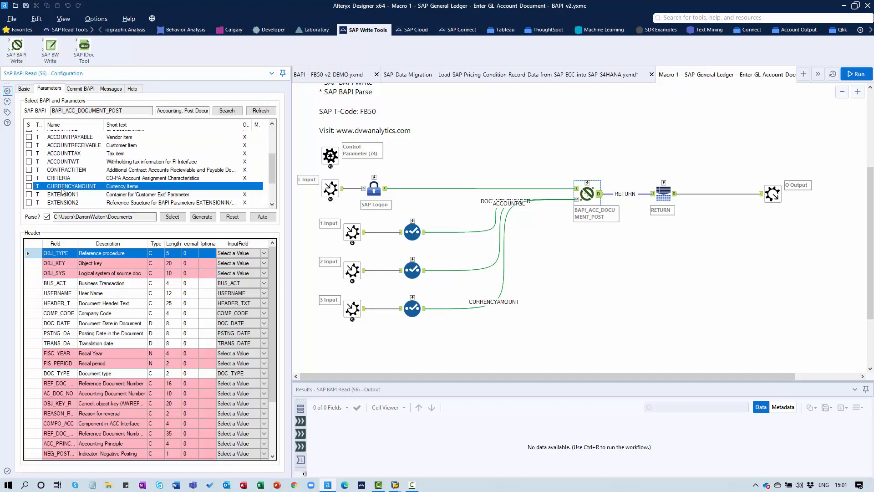
left_click(71, 186)
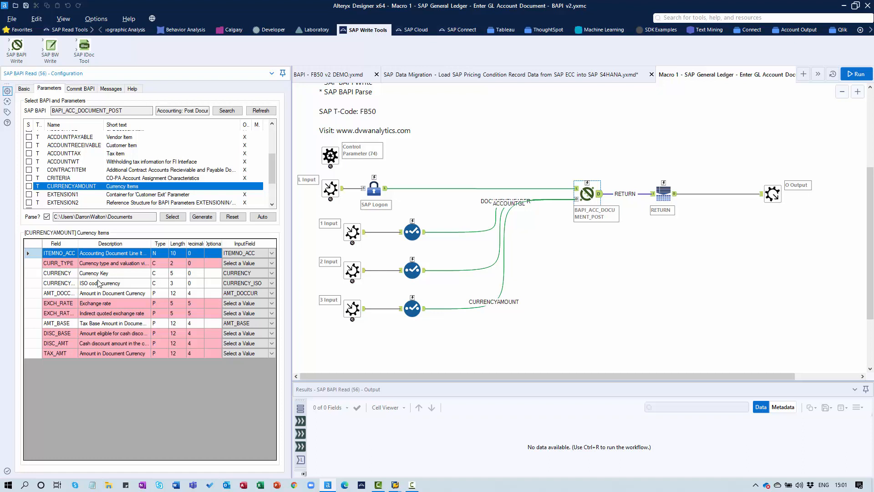
mouse_move(546, 268)
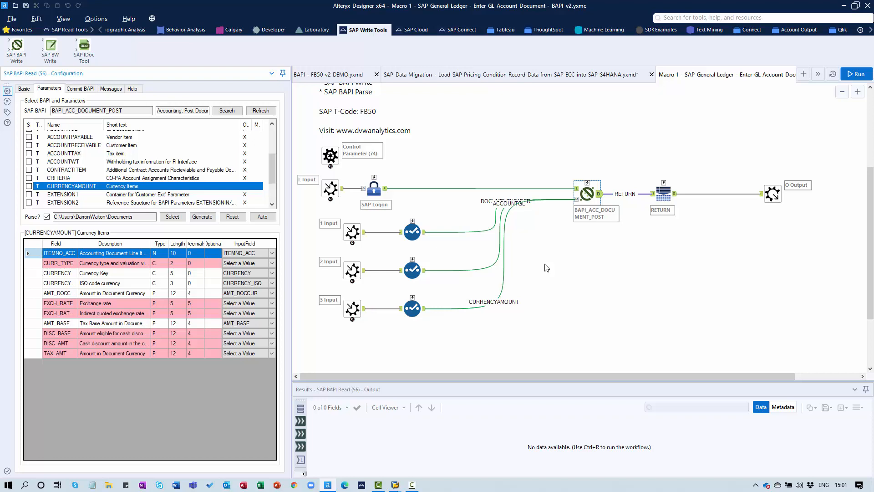
mouse_move(685, 242)
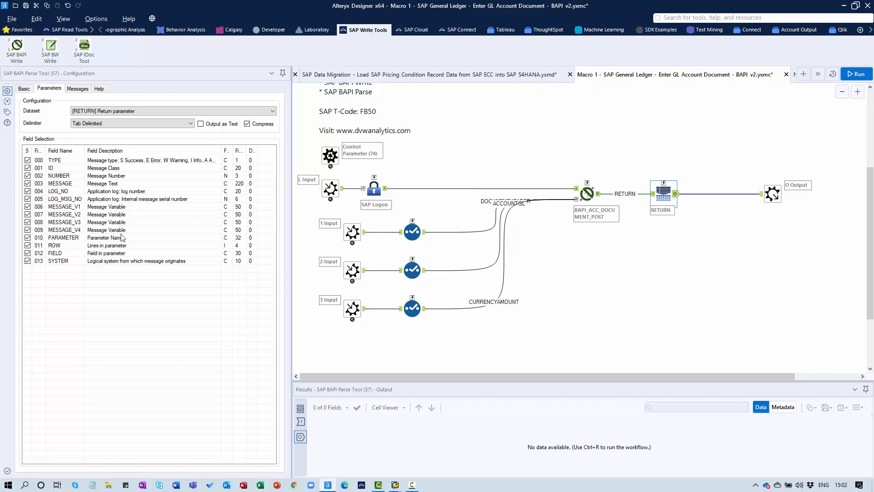
mouse_move(133, 246)
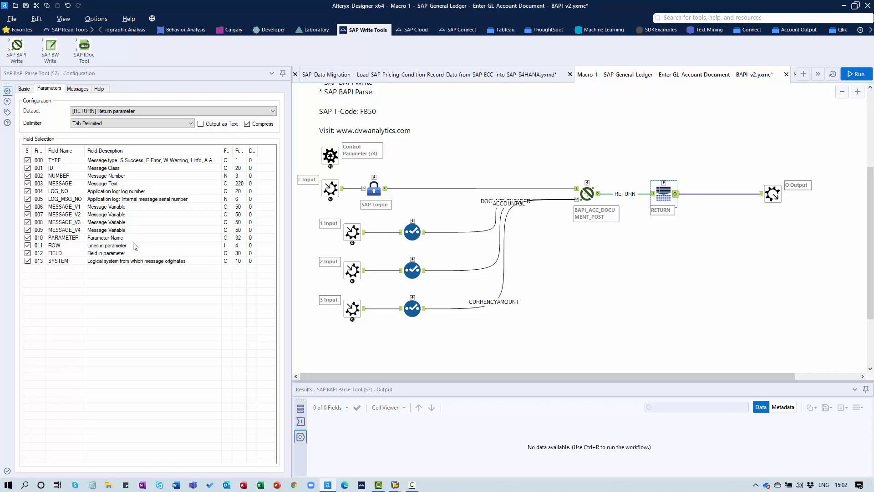
List all open workflows from the tab overflow
left_click(819, 74)
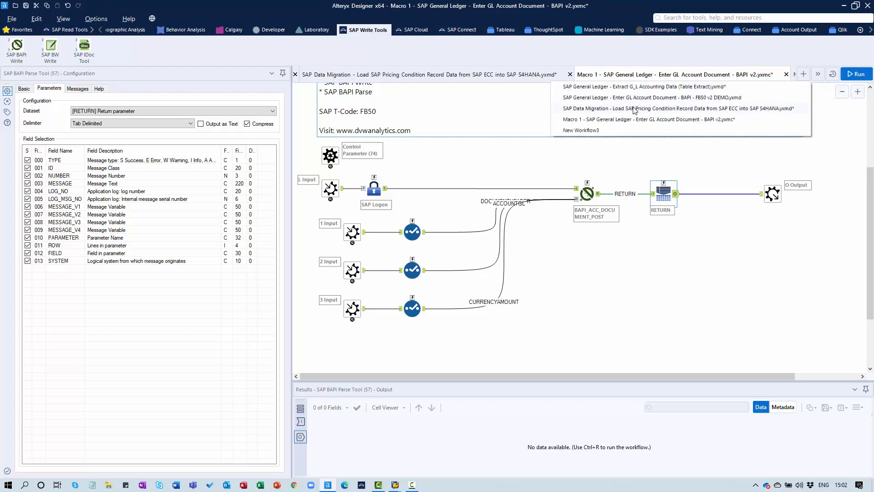
Return to the FB50 demo workflow and view Macro 1's 'Document posted successfully' messages with document numbers
left_click(652, 97)
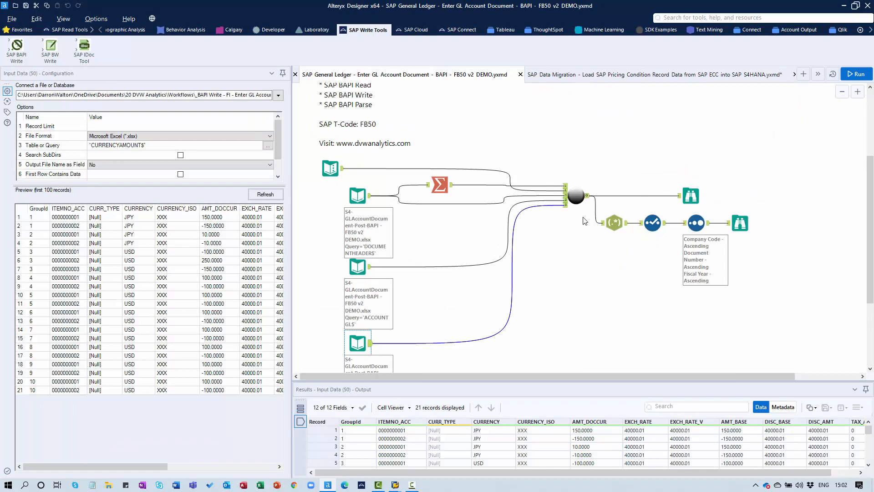
left_click(576, 196)
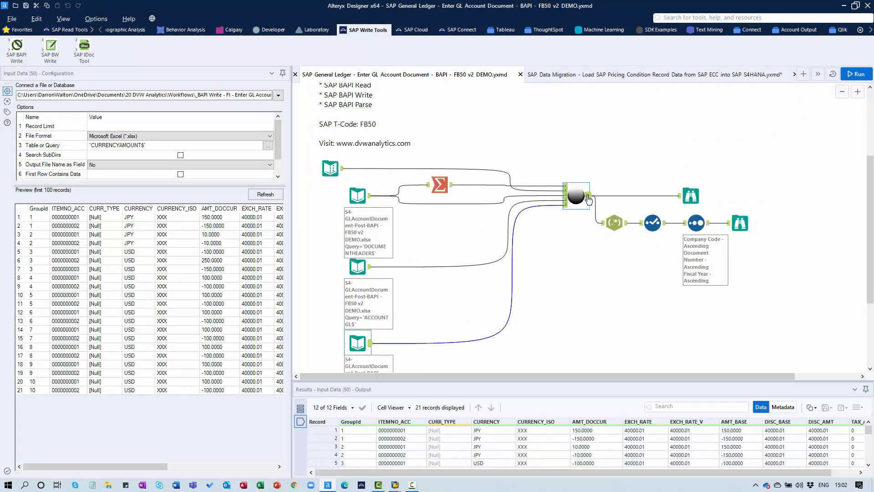
left_click(577, 196)
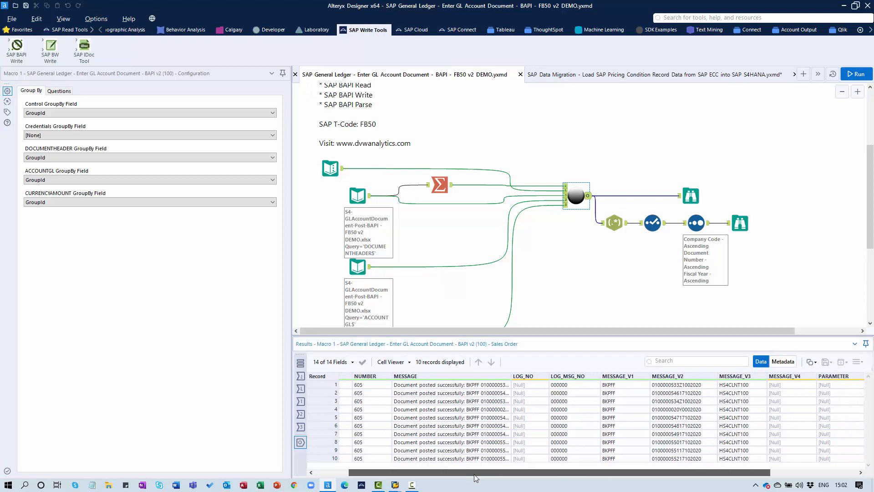
scroll("right", 3)
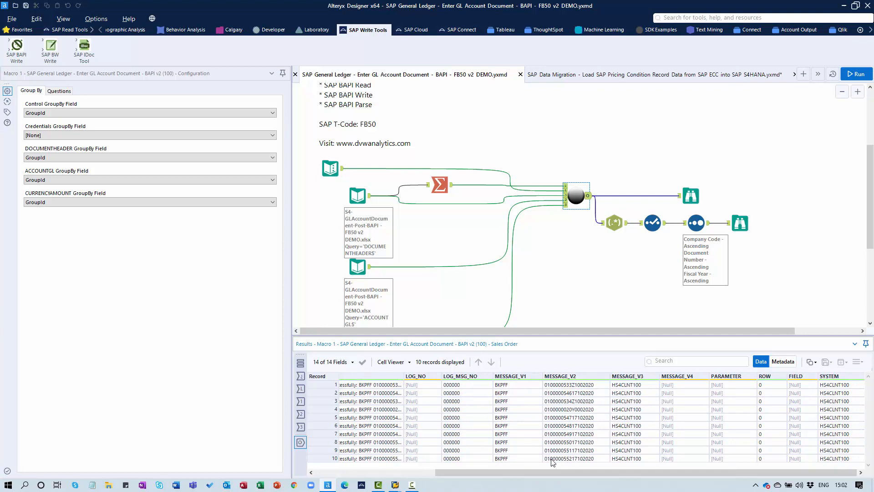
mouse_move(552, 434)
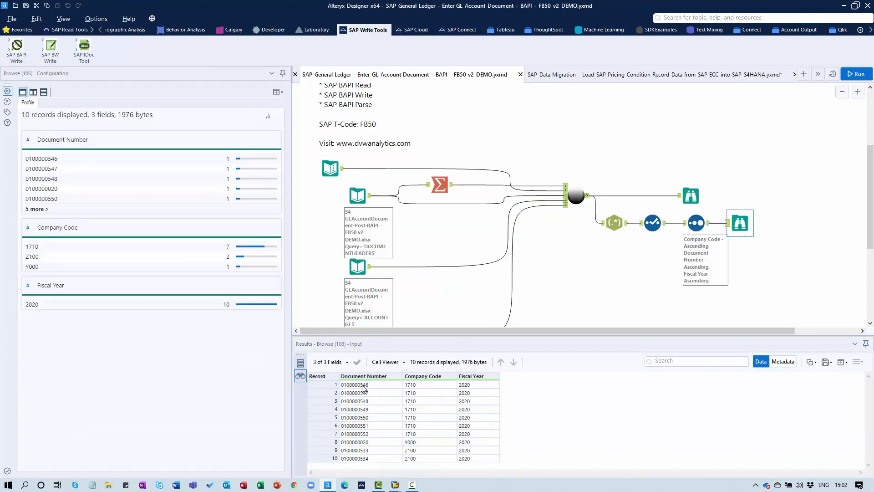
mouse_move(415, 389)
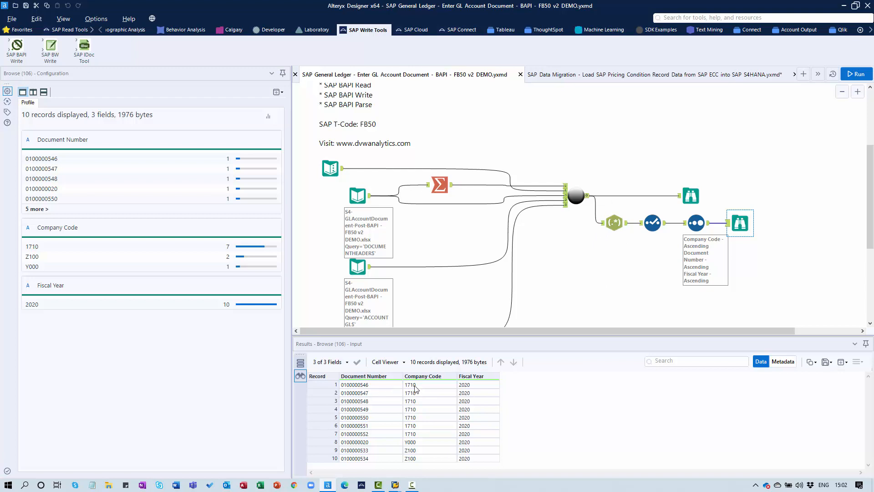
mouse_move(584, 273)
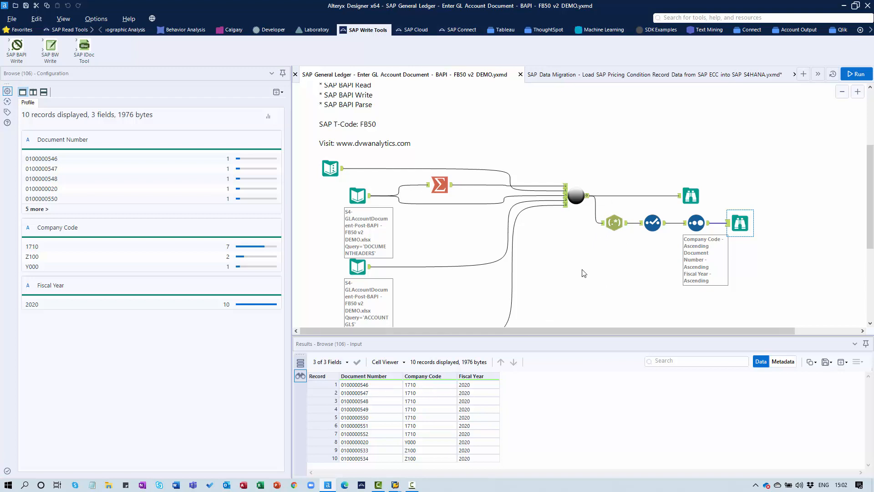